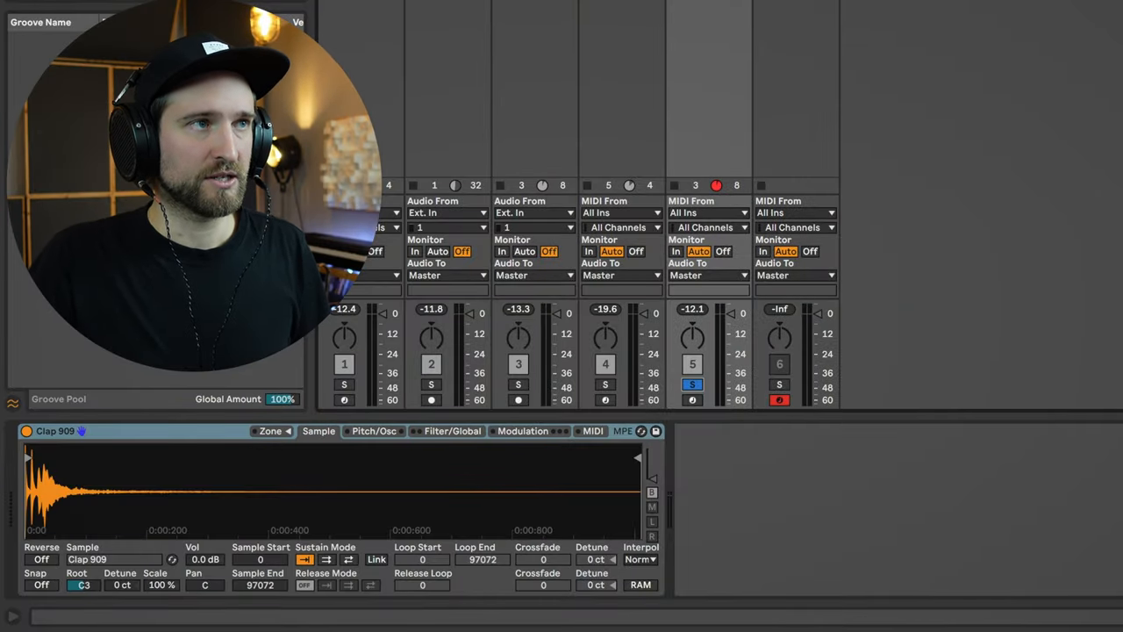
In Simpler's Filter/Global view, shape the clap envelope to 183 ms decay and -12 dB sustain
click(452, 431)
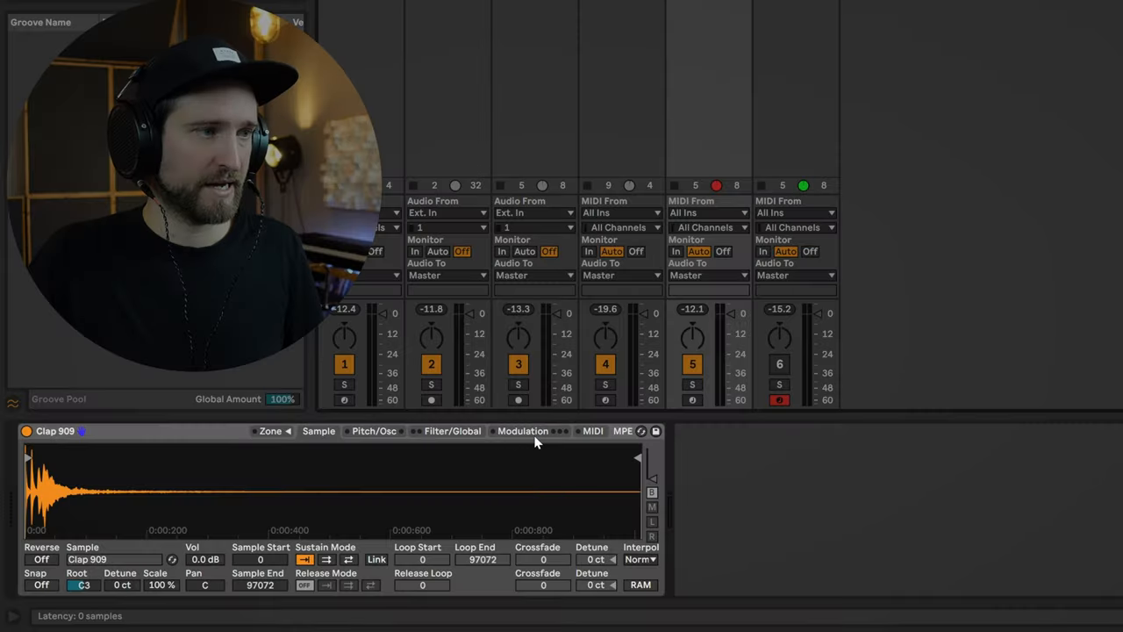
click(452, 431)
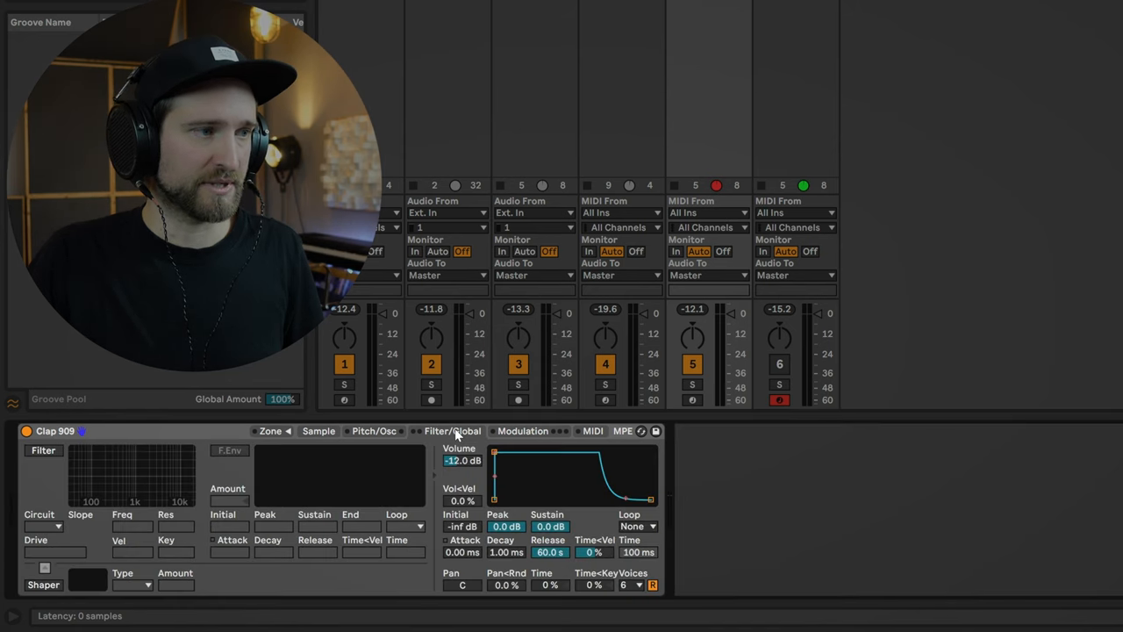
mouse_move(568, 511)
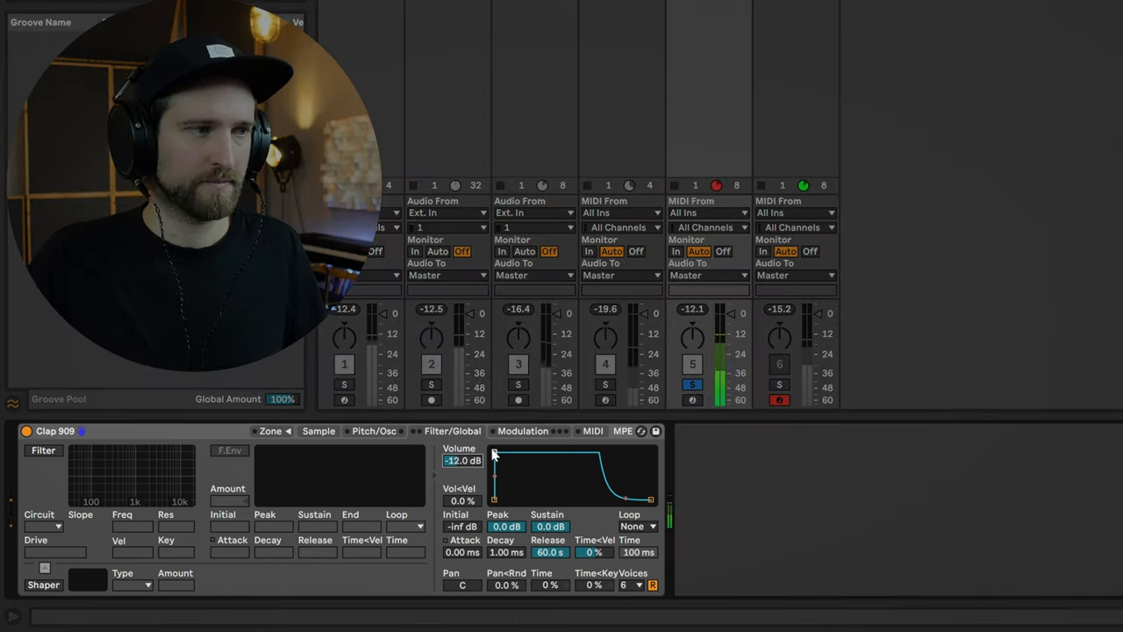
drag(495, 452, 507, 464)
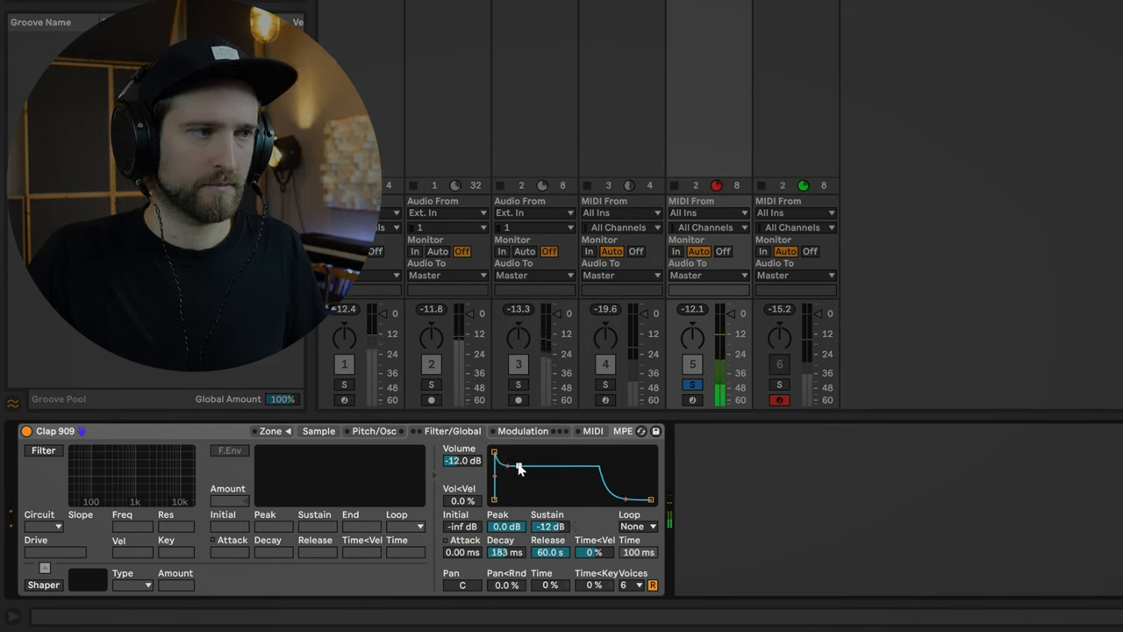
drag(548, 474, 614, 500)
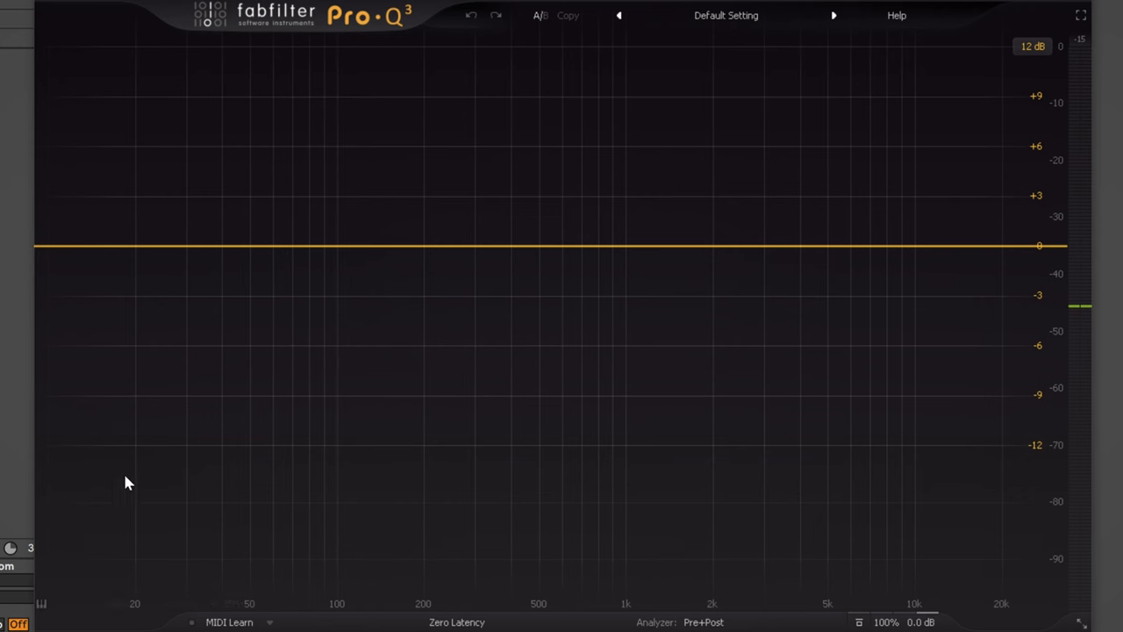
Add a Pro-Q 3 band, turn it into a Low Cut, and re-enable it
click(236, 245)
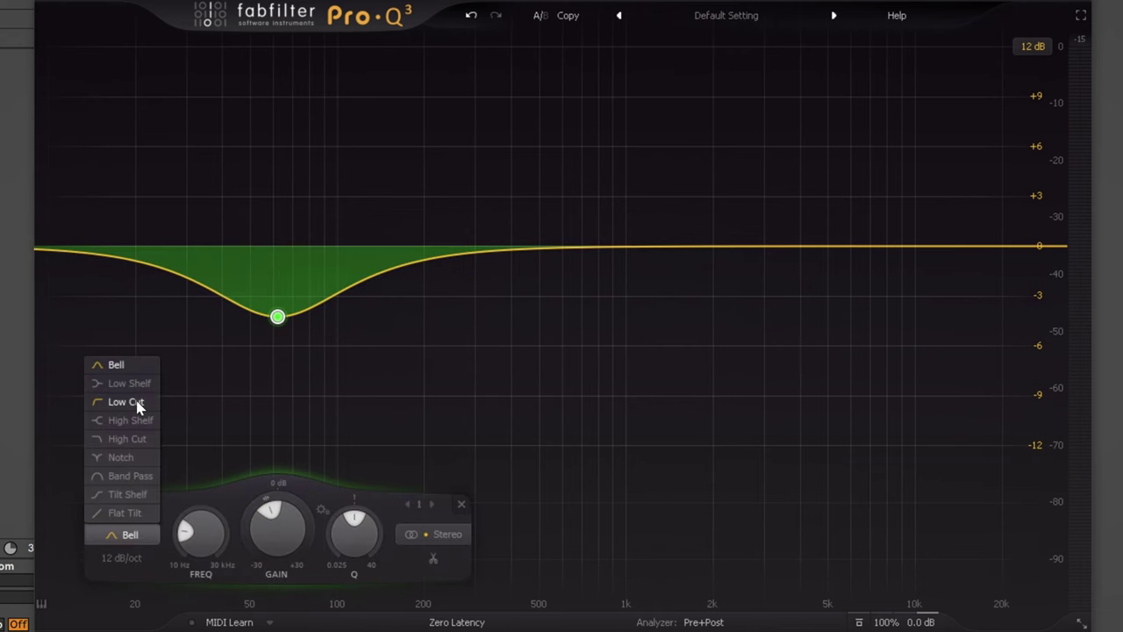
click(128, 401)
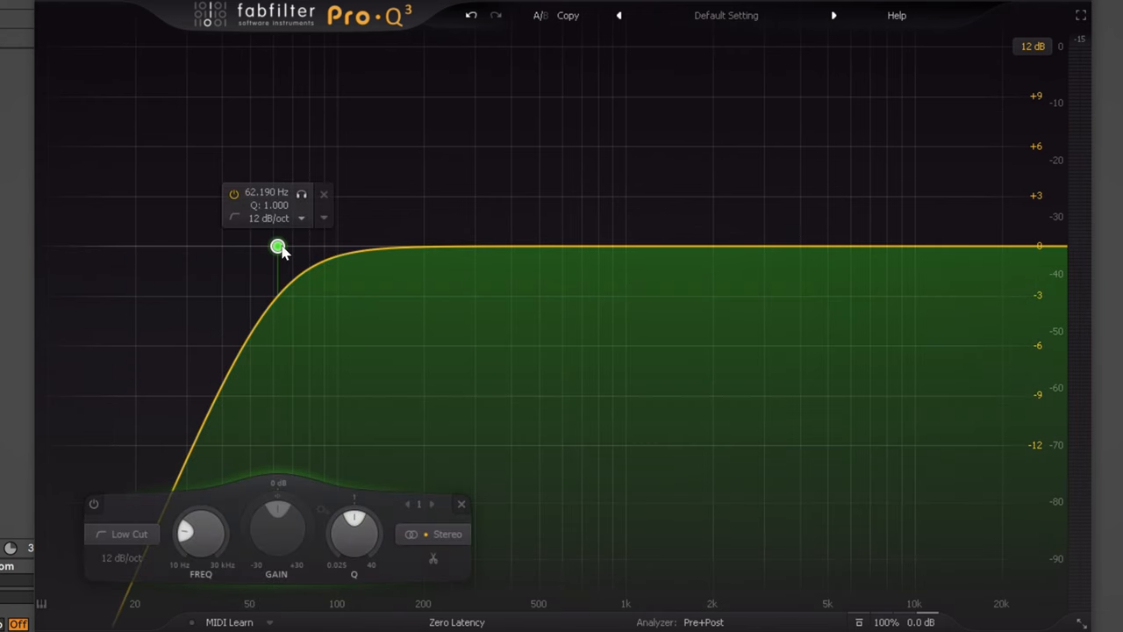
drag(278, 246, 329, 252)
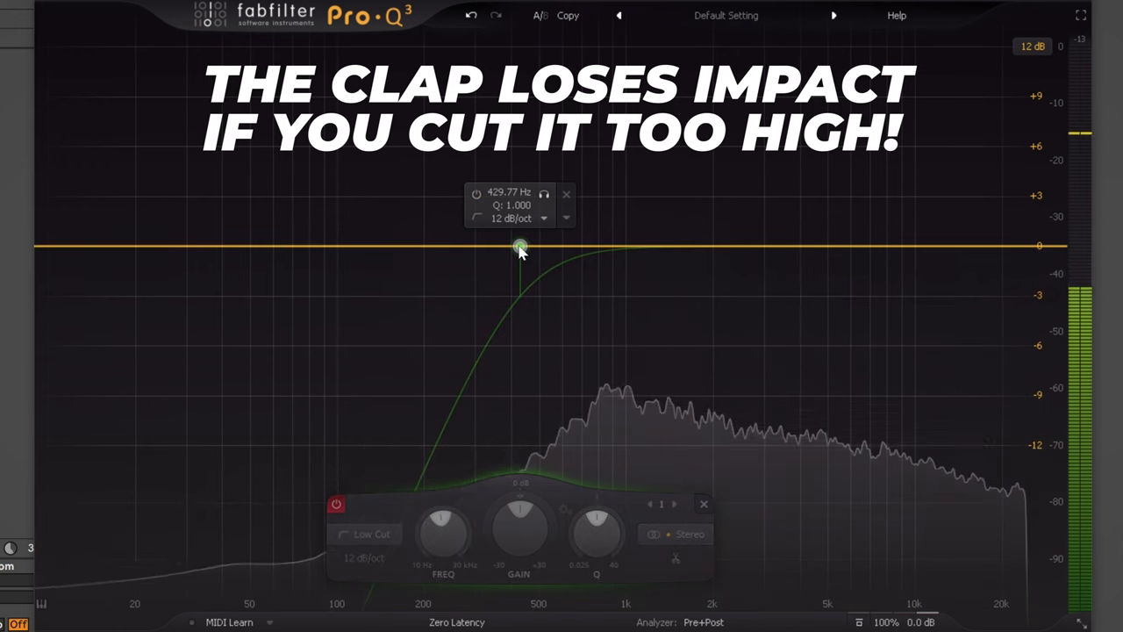
right_click(520, 247)
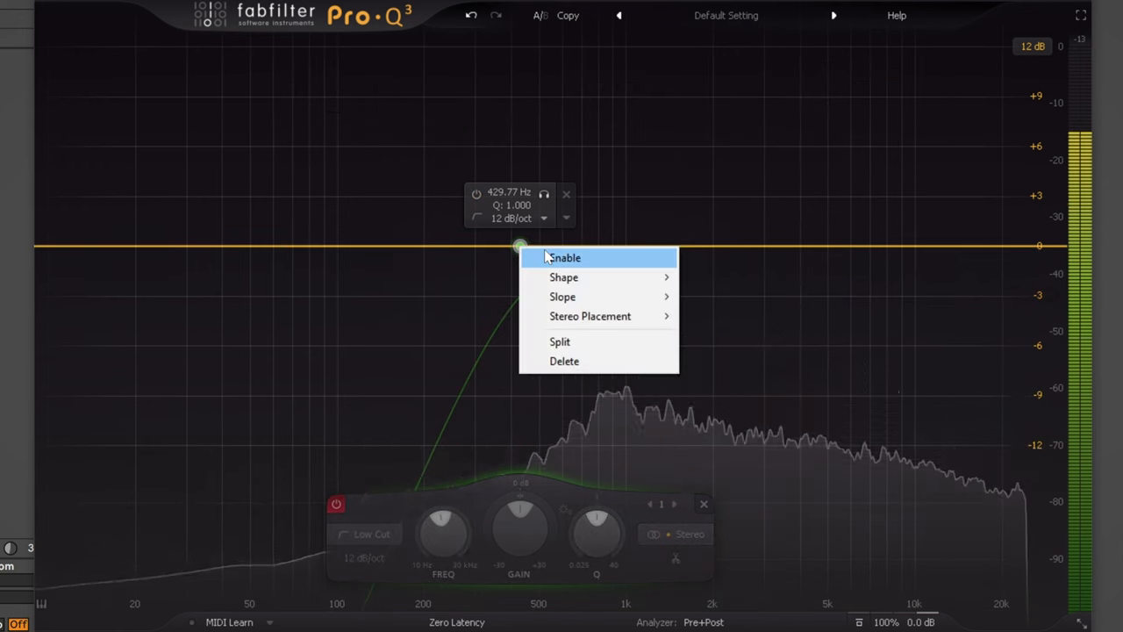
click(564, 257)
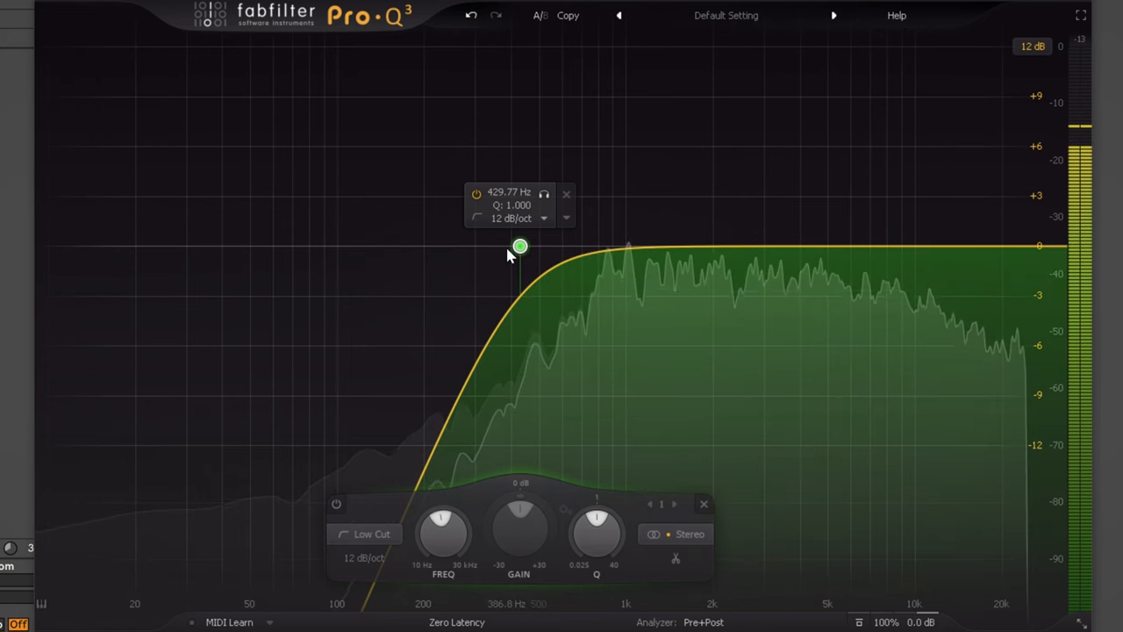
Tune the low cut's cutoff to about 124 Hz with softened resonance
drag(520, 246, 413, 221)
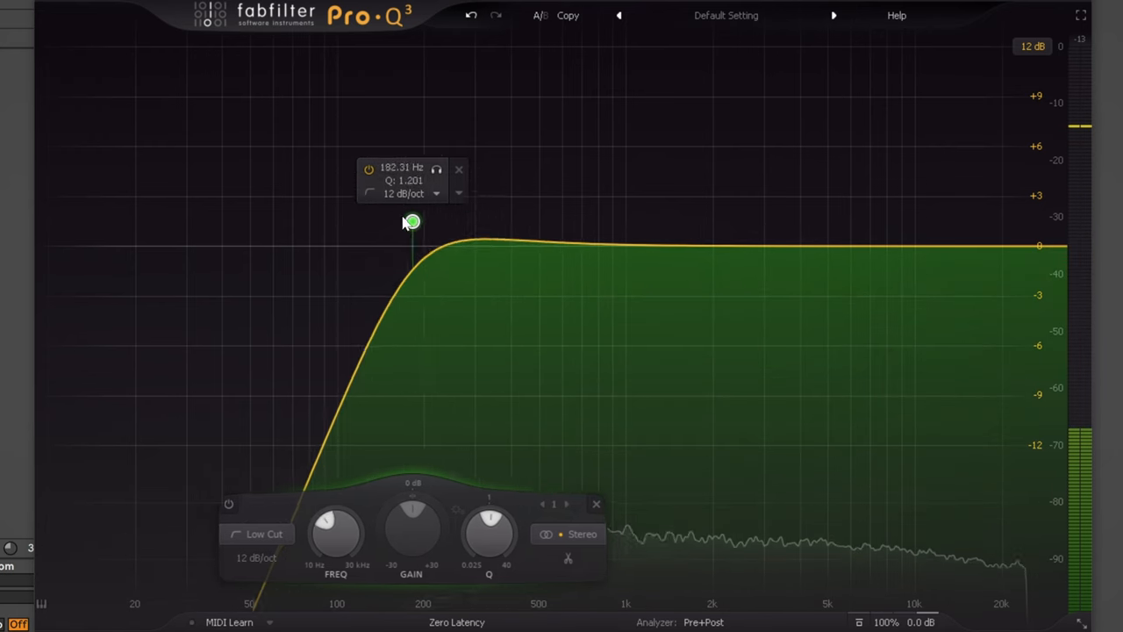
drag(412, 221, 405, 178)
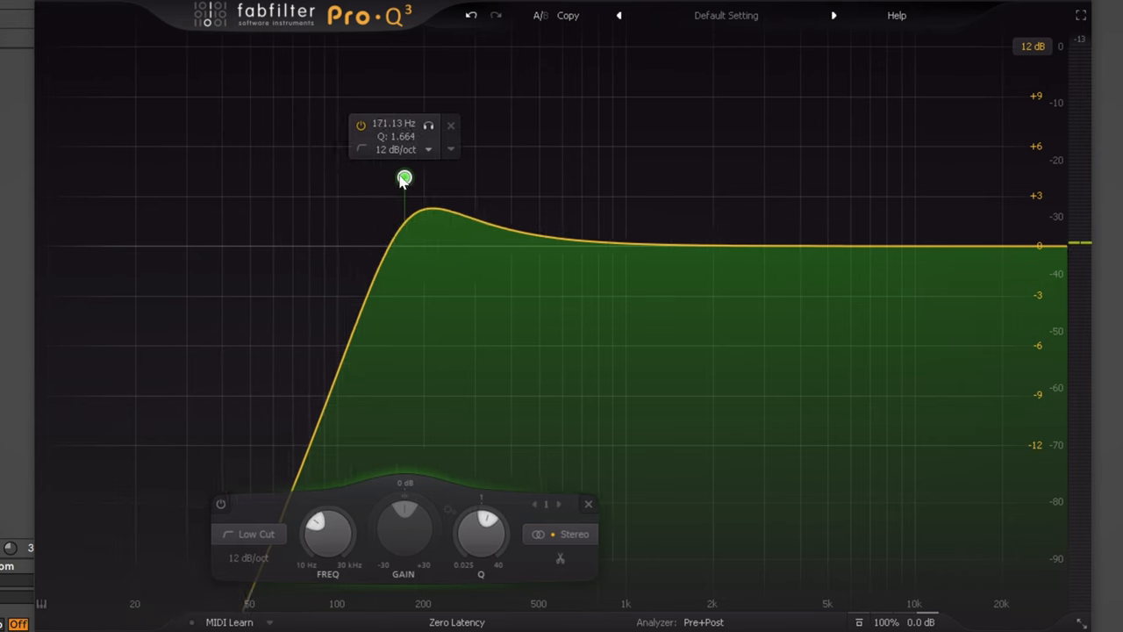
drag(404, 178, 357, 165)
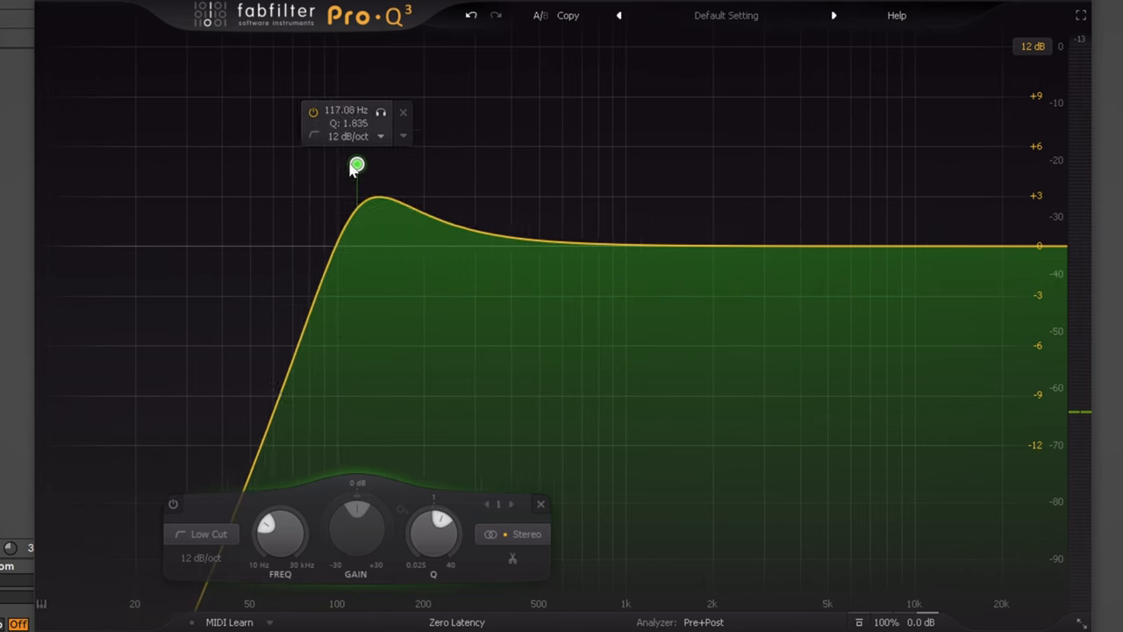
drag(357, 166, 376, 202)
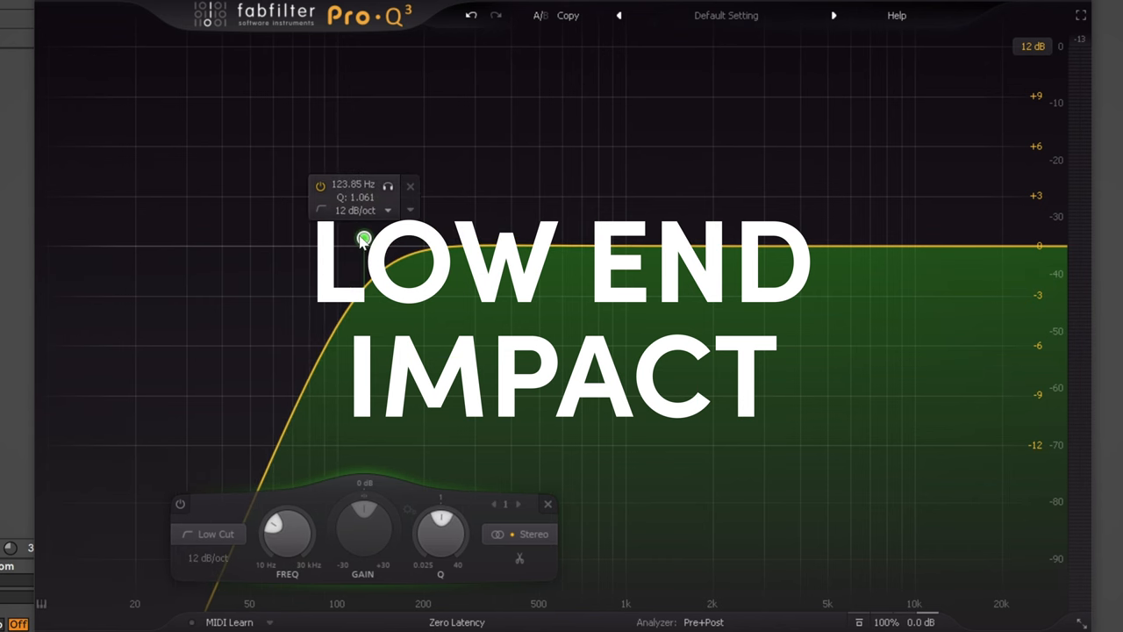
drag(364, 239, 375, 237)
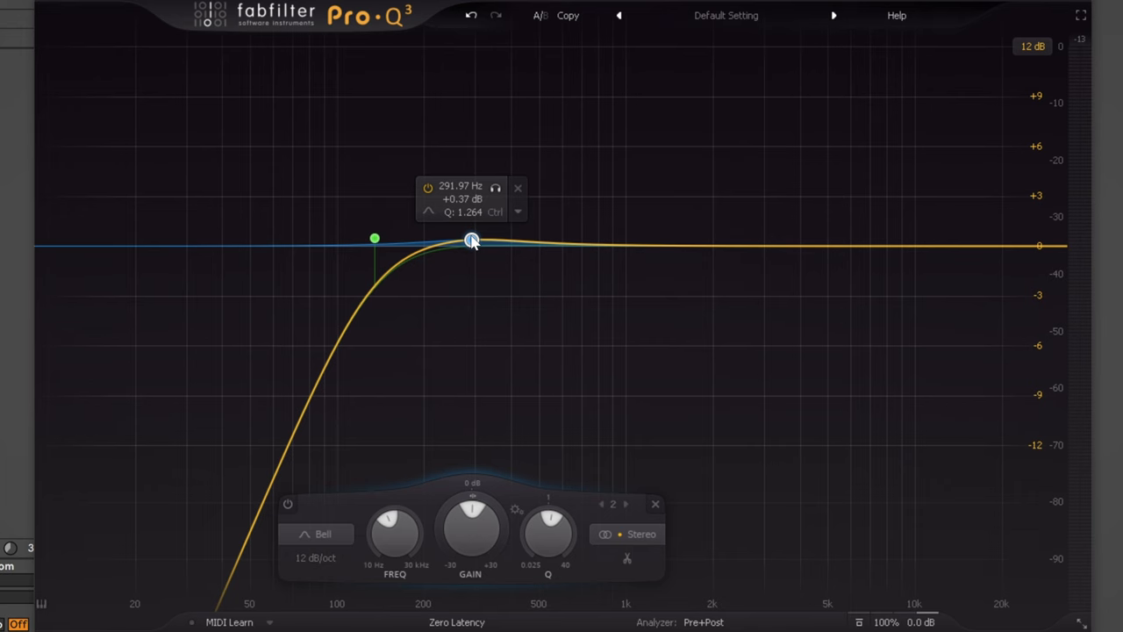
Create a bell band boosting about 4.4 dB near 225 Hz, soloing it to check
drag(472, 240, 418, 138)
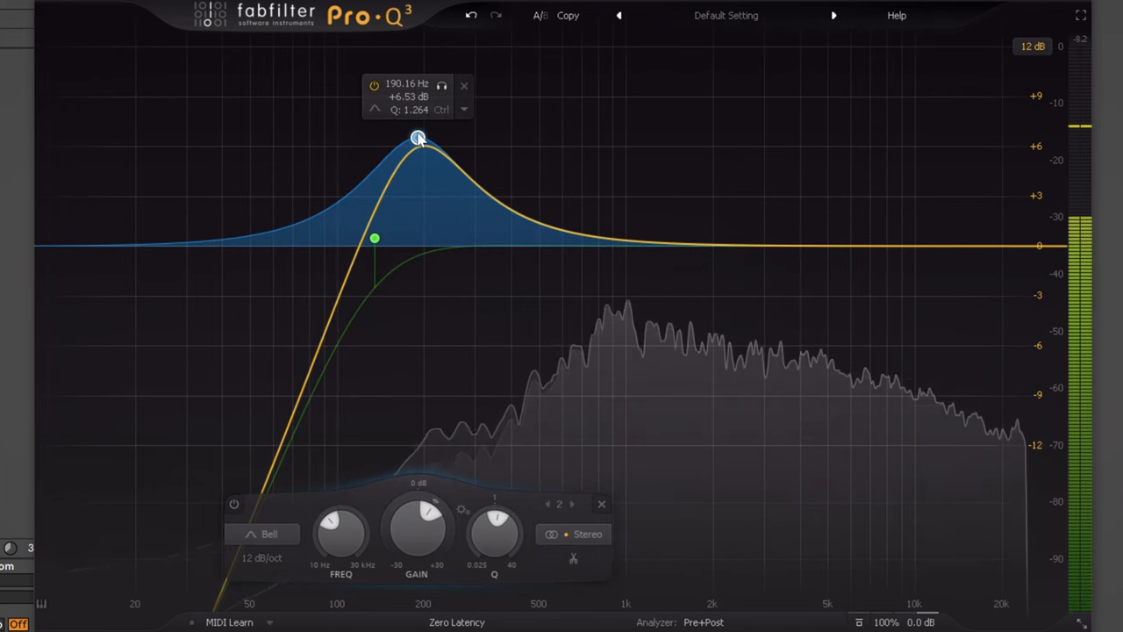
drag(418, 138, 447, 171)
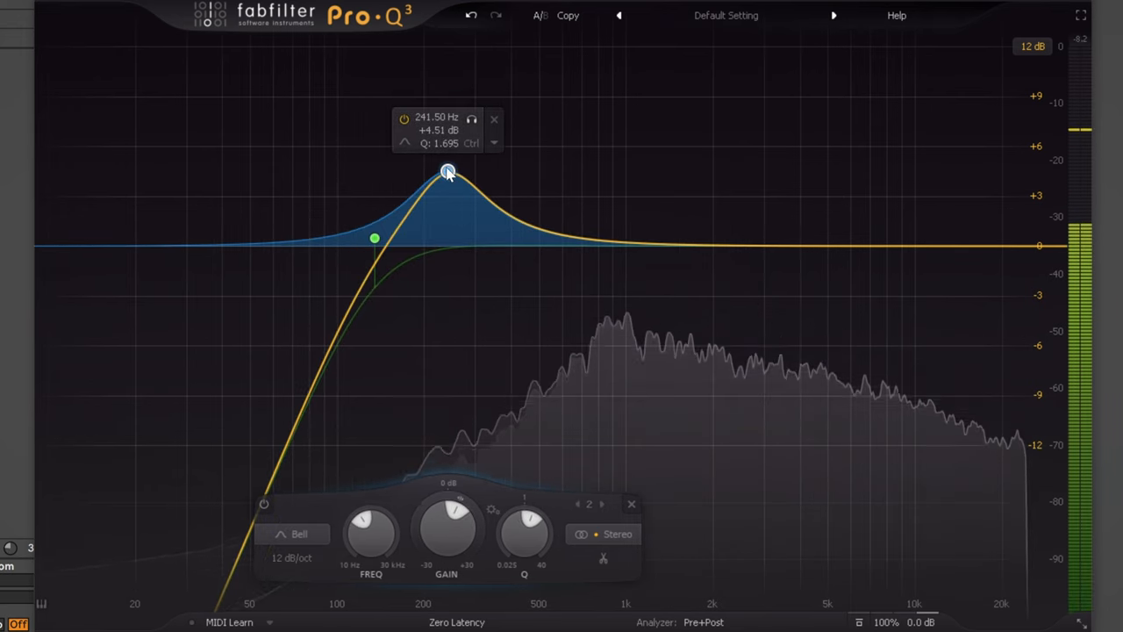
drag(448, 172, 439, 173)
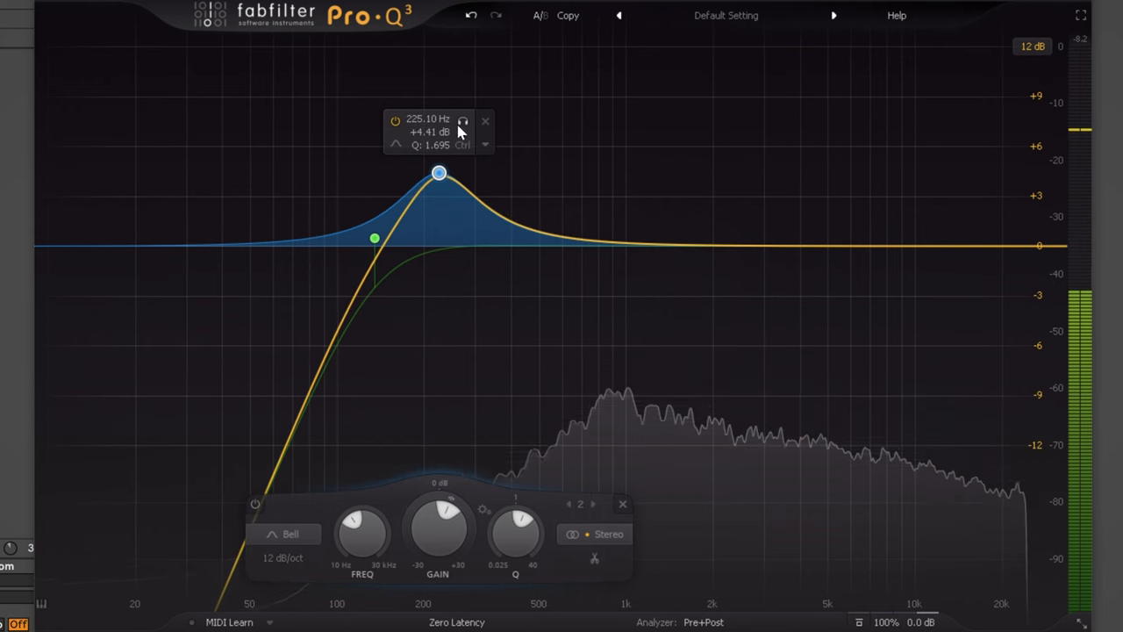
click(465, 120)
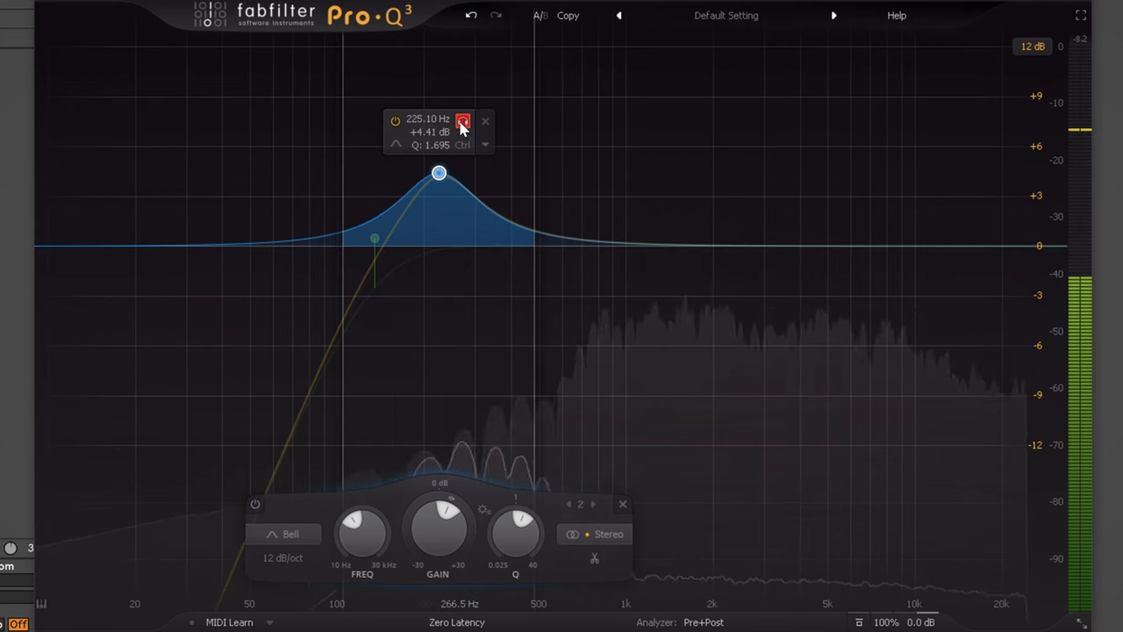
drag(438, 173, 432, 173)
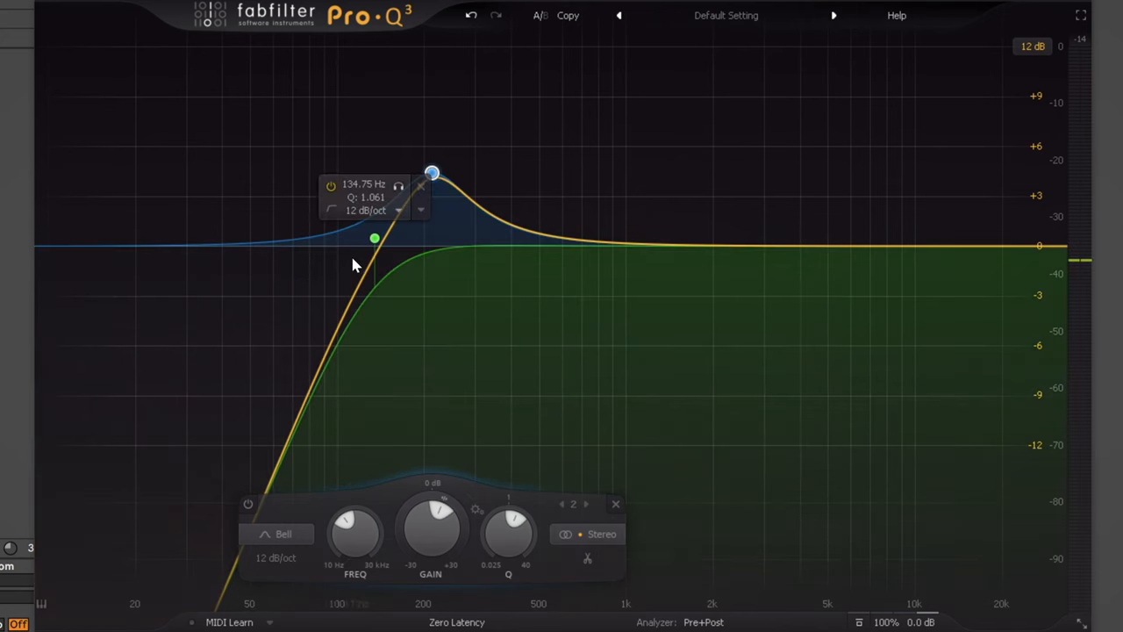
drag(432, 173, 432, 173)
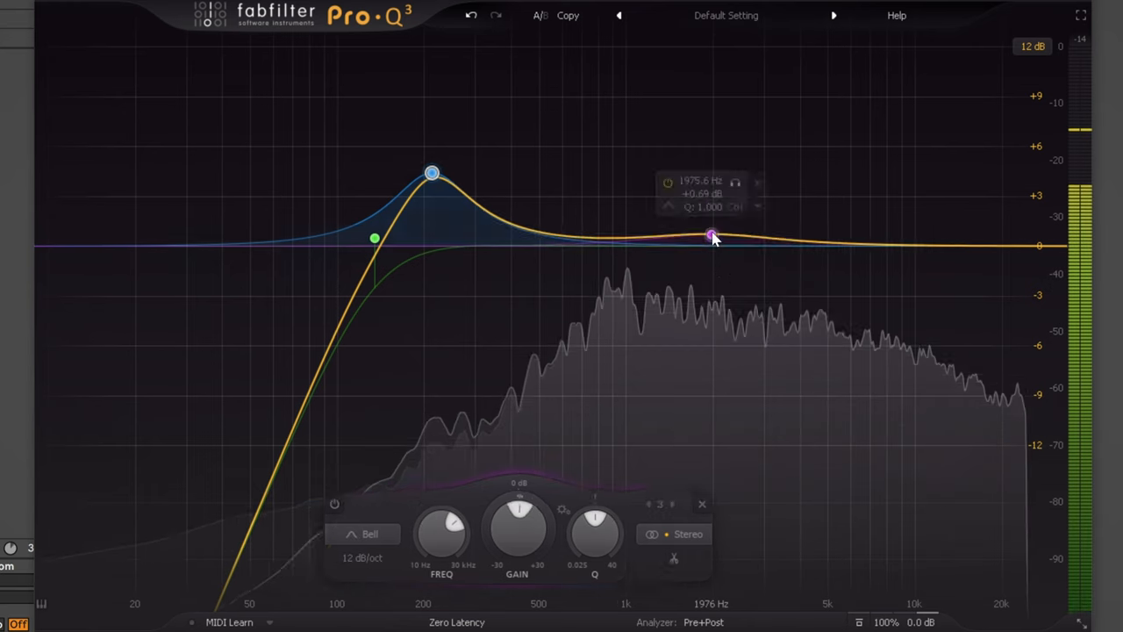
Create a third bell, sweep it to about 2.3 kHz, and reduce its boost to about 2 dB
drag(712, 235, 762, 156)
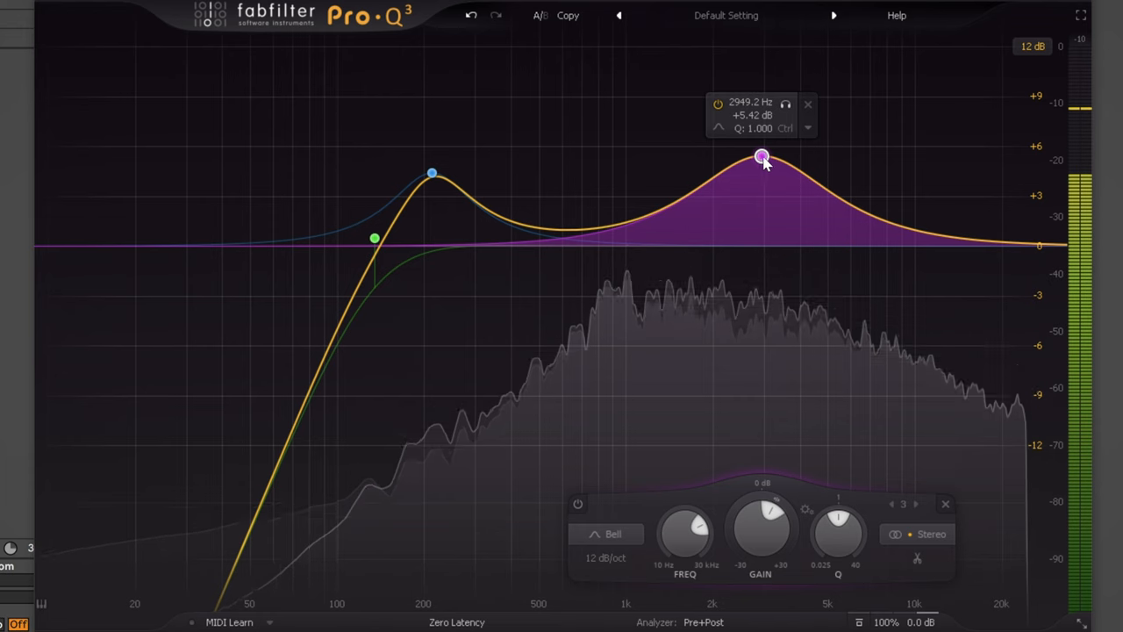
drag(762, 157, 861, 147)
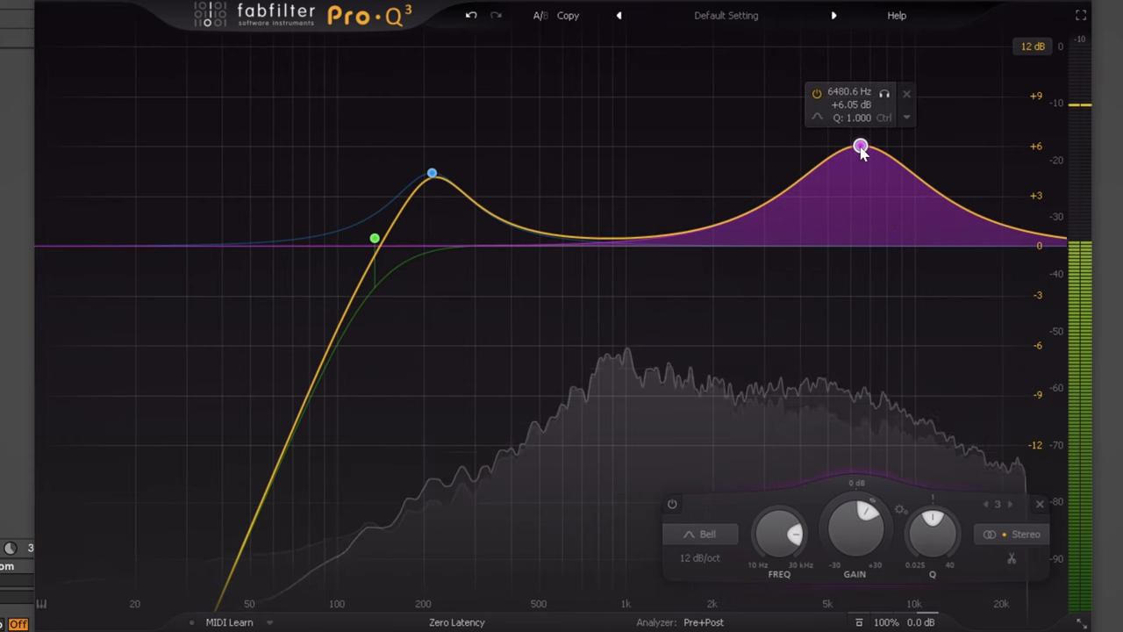
drag(861, 146, 842, 155)
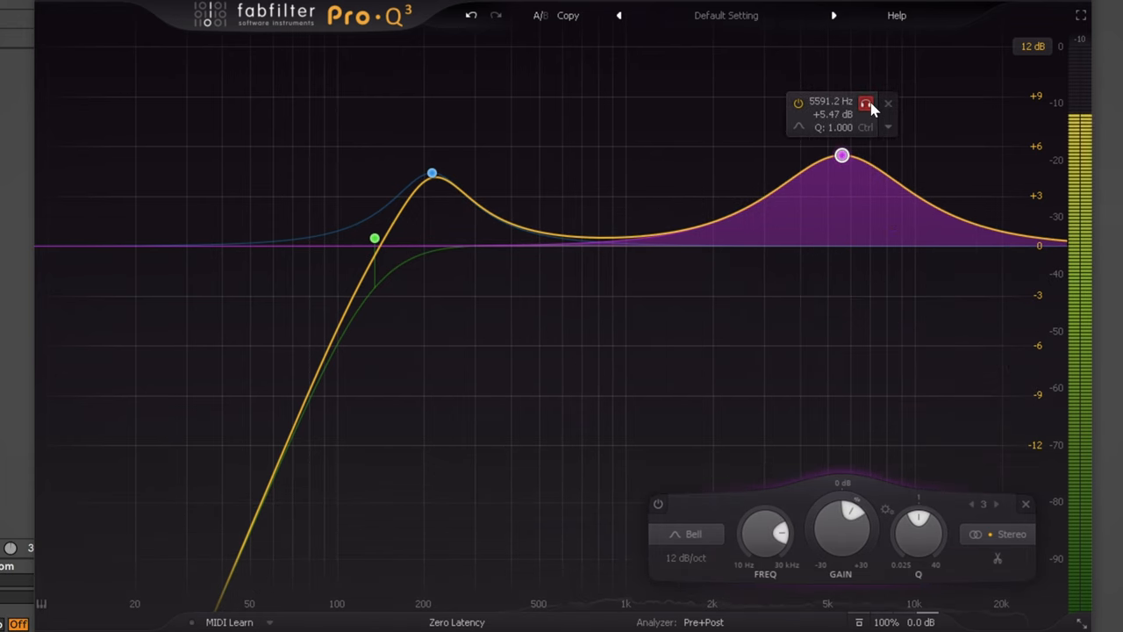
drag(840, 155, 760, 155)
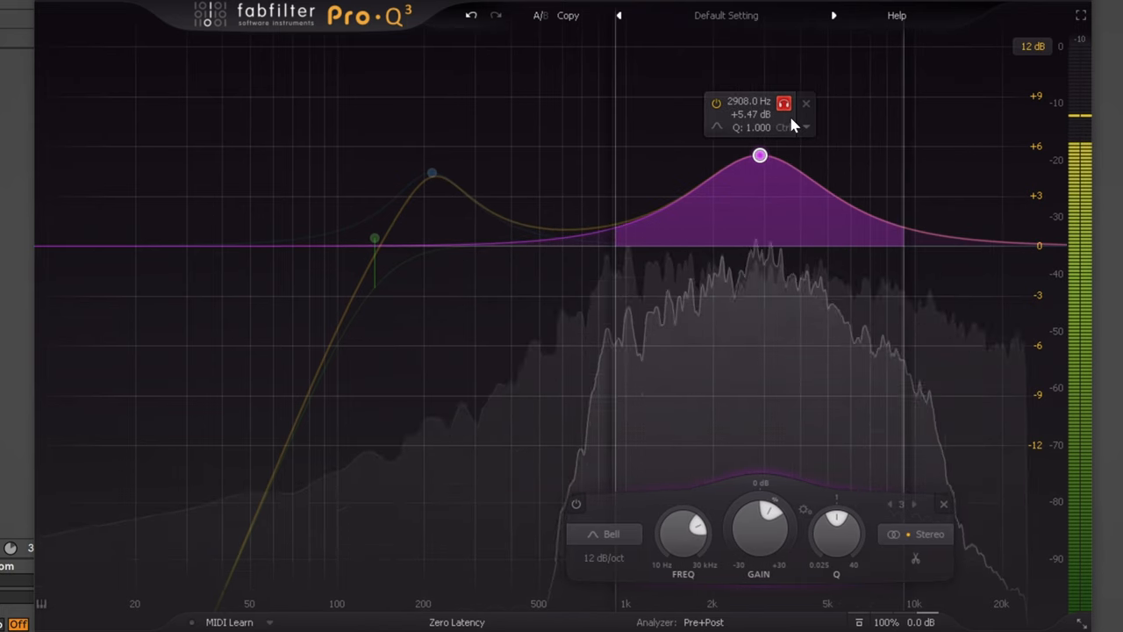
drag(760, 155, 724, 156)
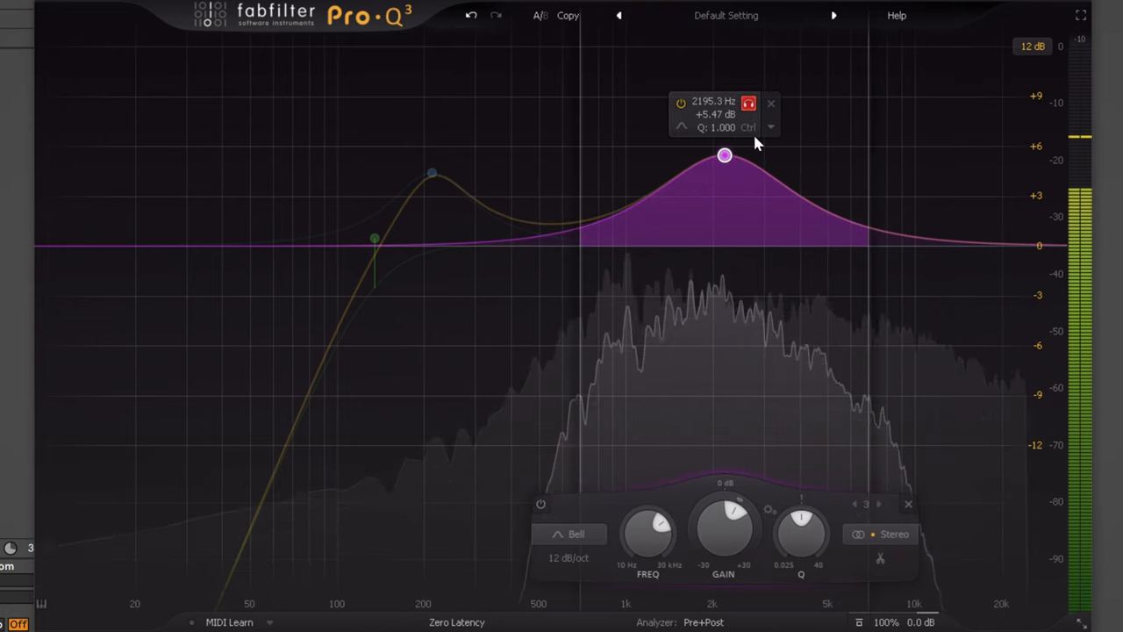
drag(724, 155, 730, 156)
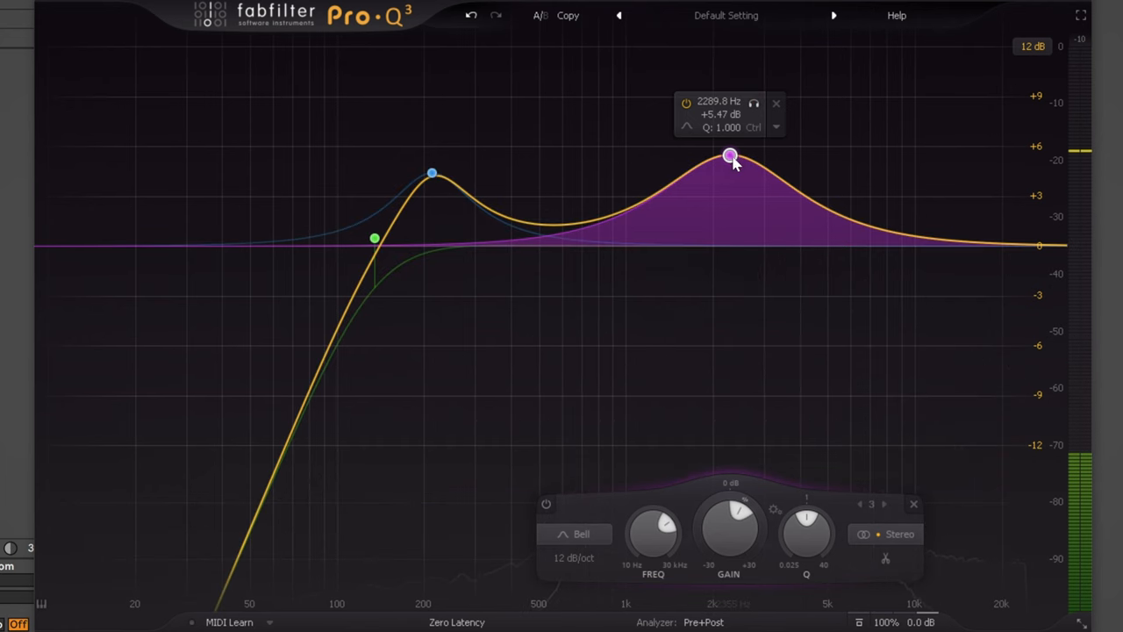
drag(732, 159, 730, 218)
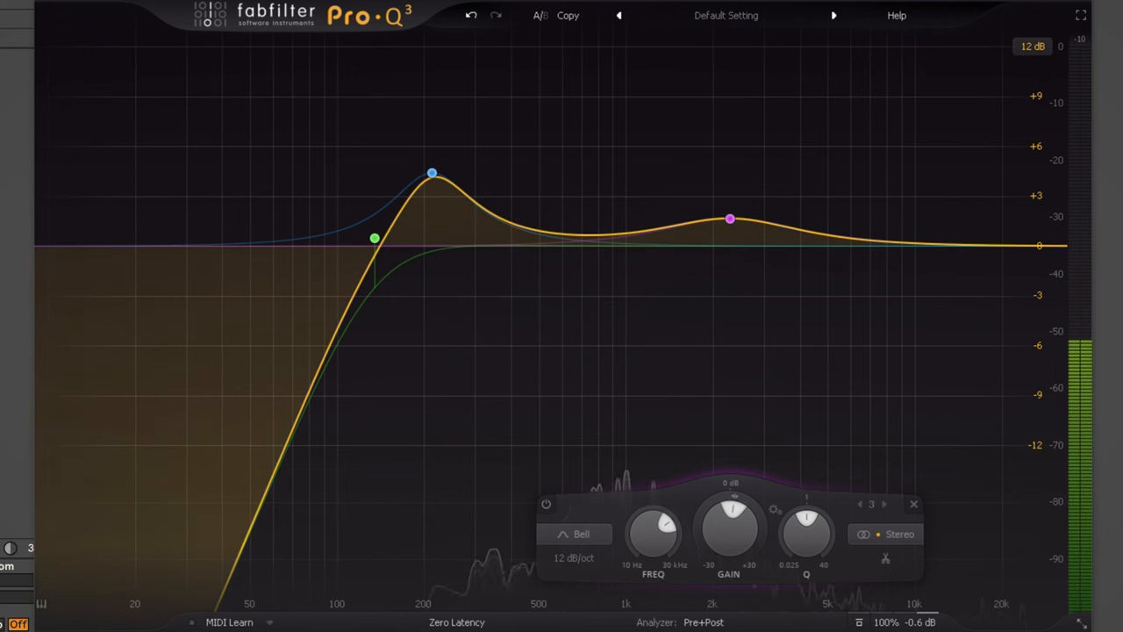
click(729, 218)
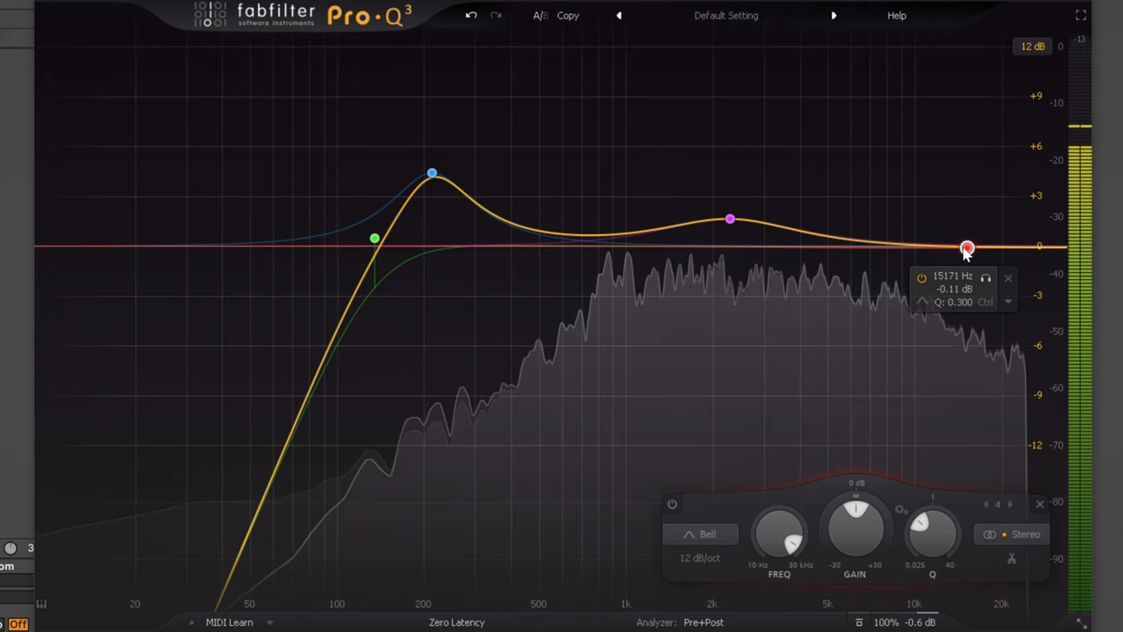
Move the red high band to a gentle +0.85 dB lift near 13.5 kHz
drag(967, 247, 995, 146)
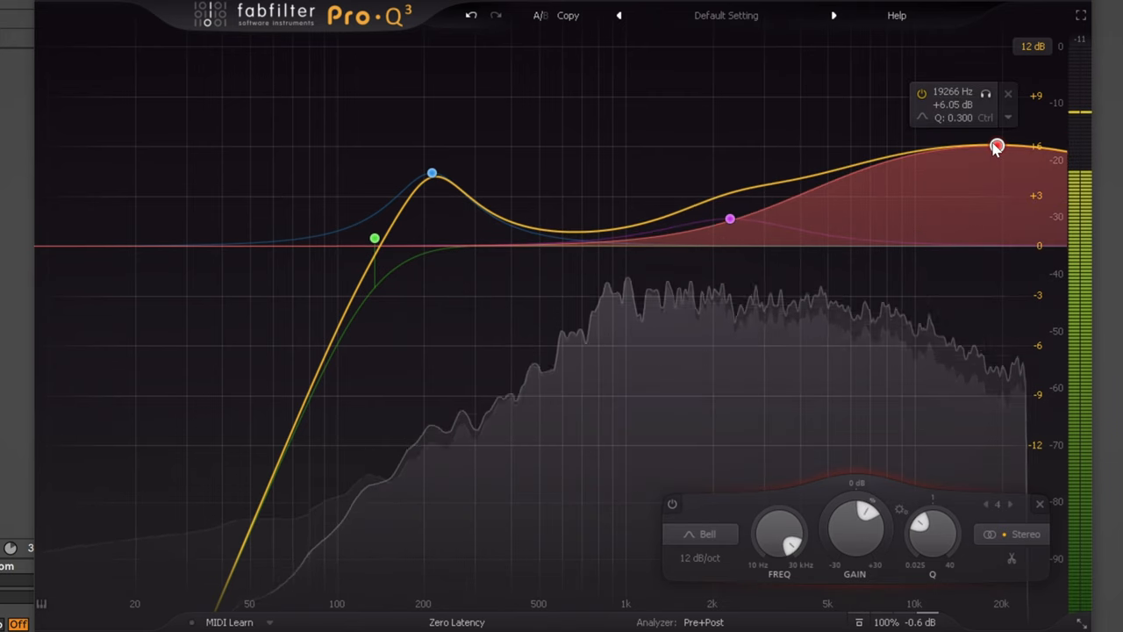
drag(995, 146, 1006, 161)
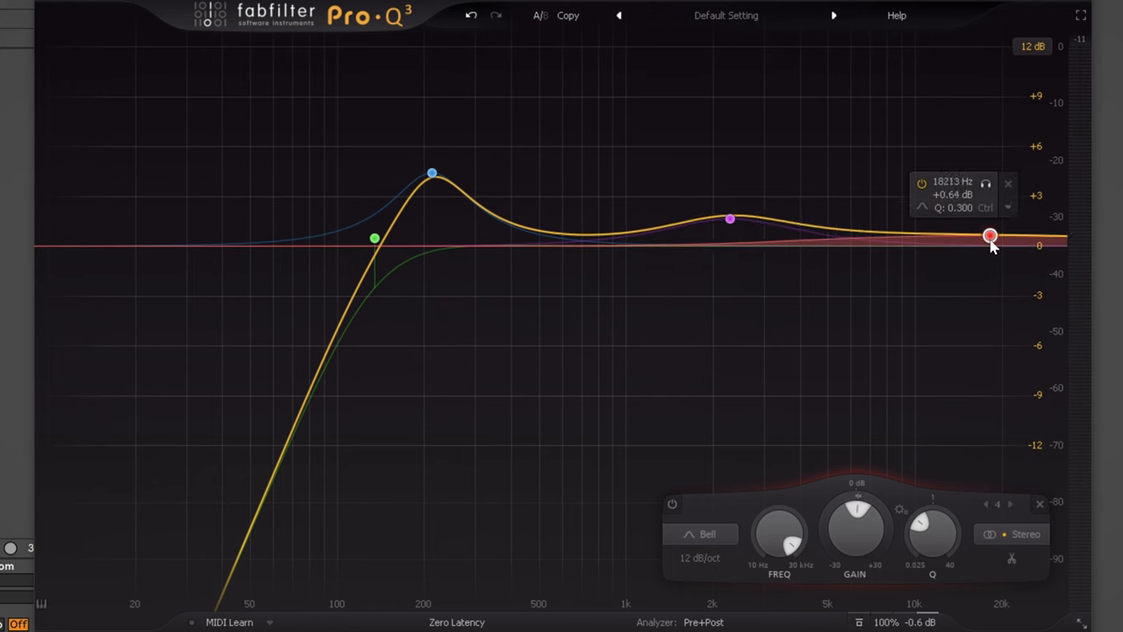
drag(990, 236, 948, 216)
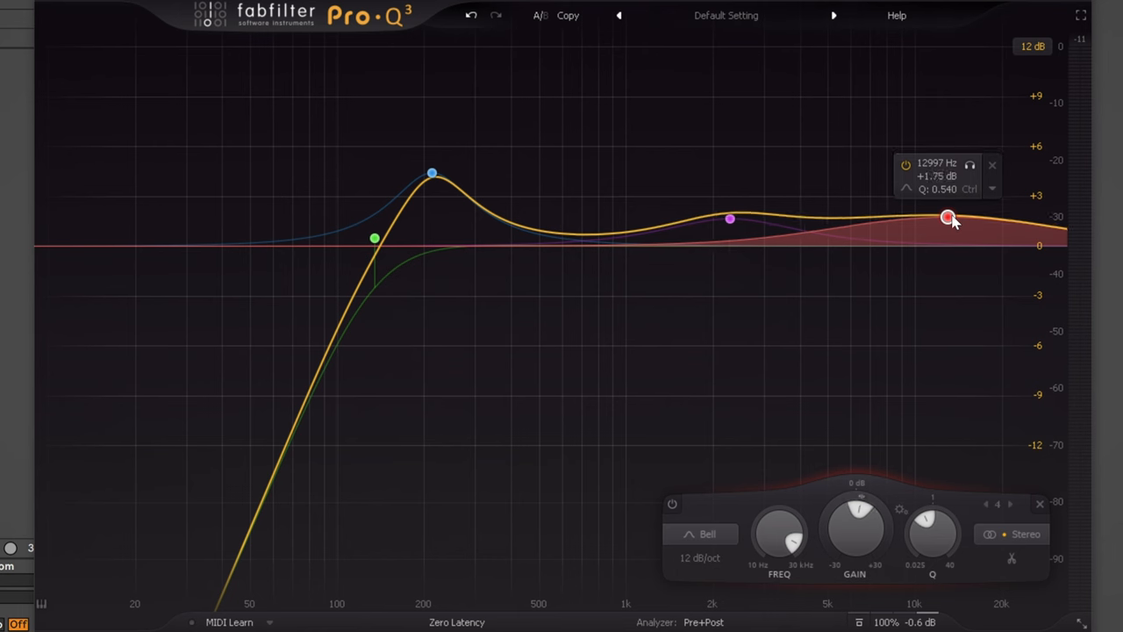
drag(948, 216, 952, 233)
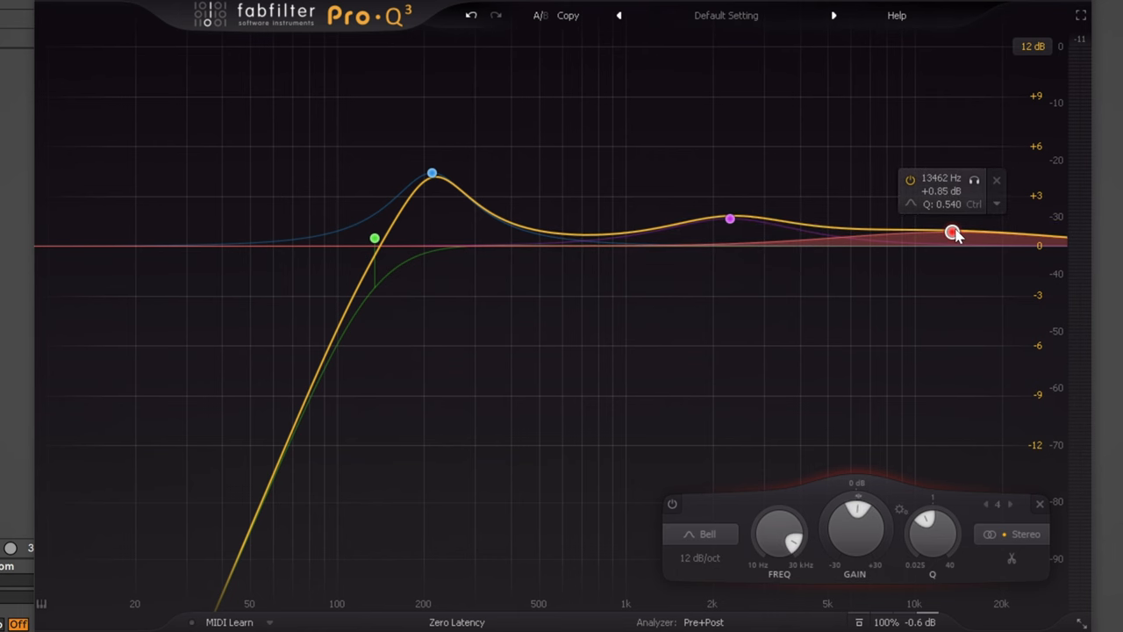
Disable the red high band from its right-click menu
right_click(949, 231)
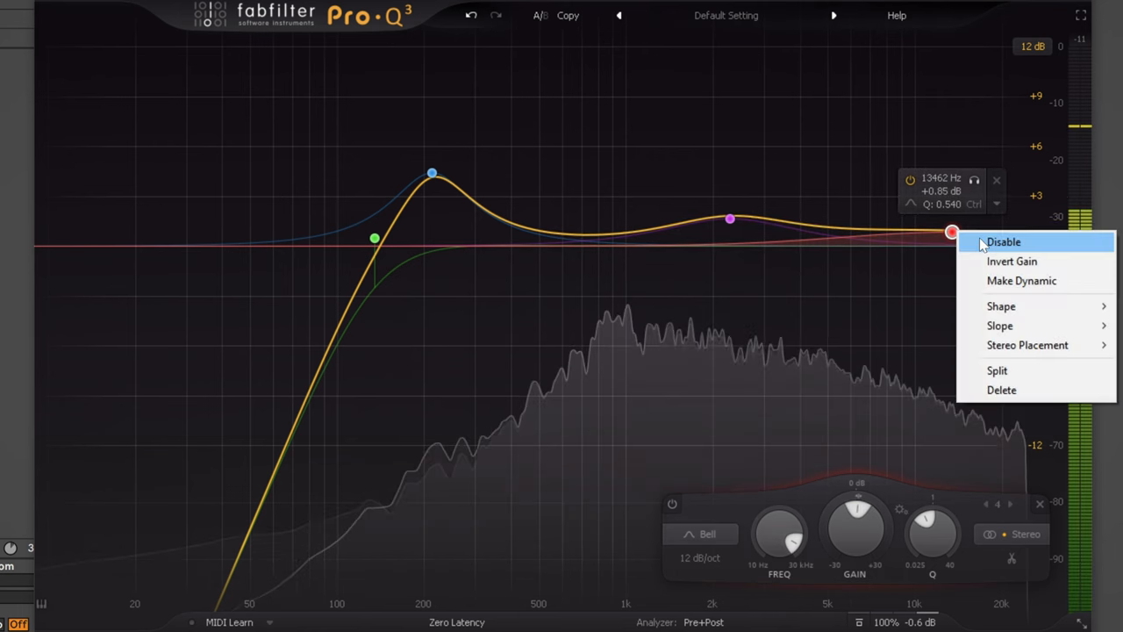
click(1004, 241)
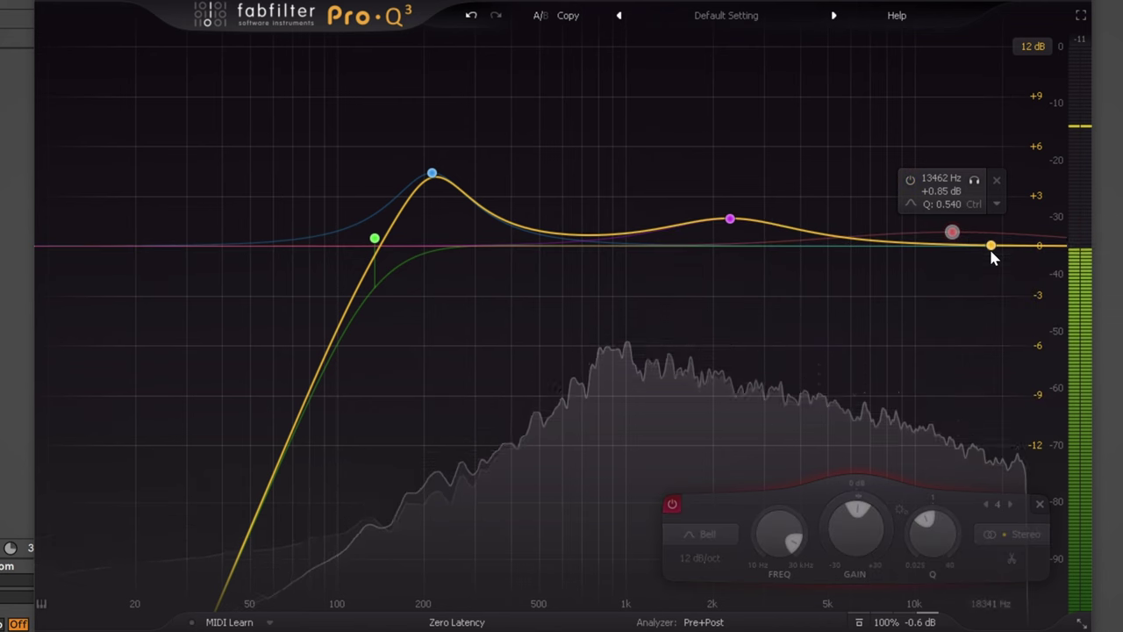
right_click(989, 245)
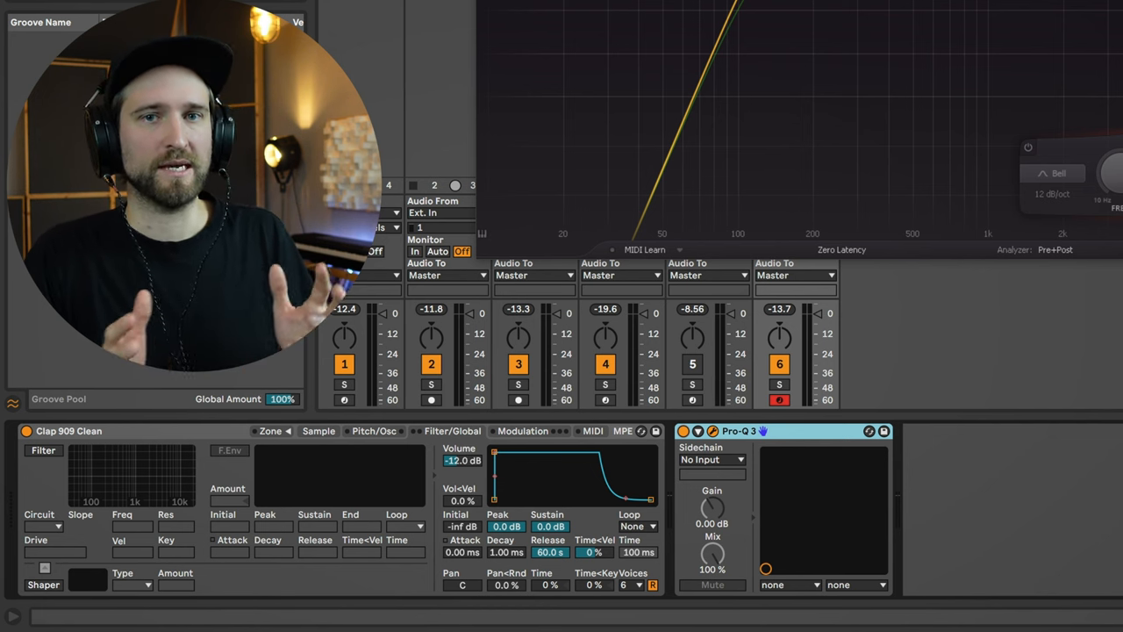
Insert a Compressor (searched 'com') after Pro-Q 3 and set it to Peak
text(com)
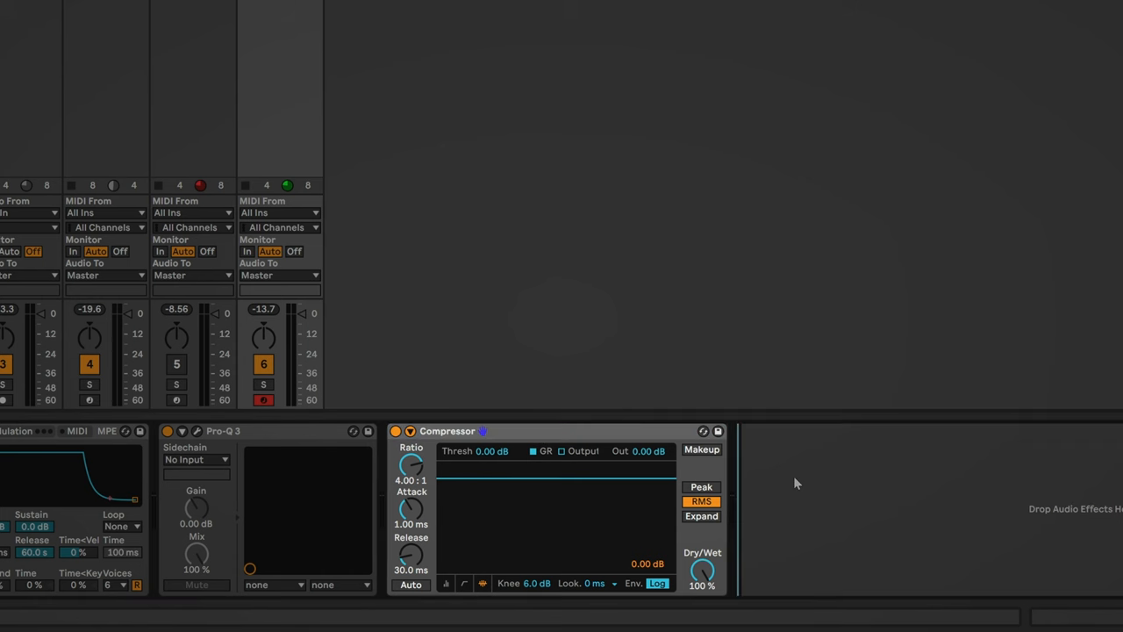
mouse_move(717, 531)
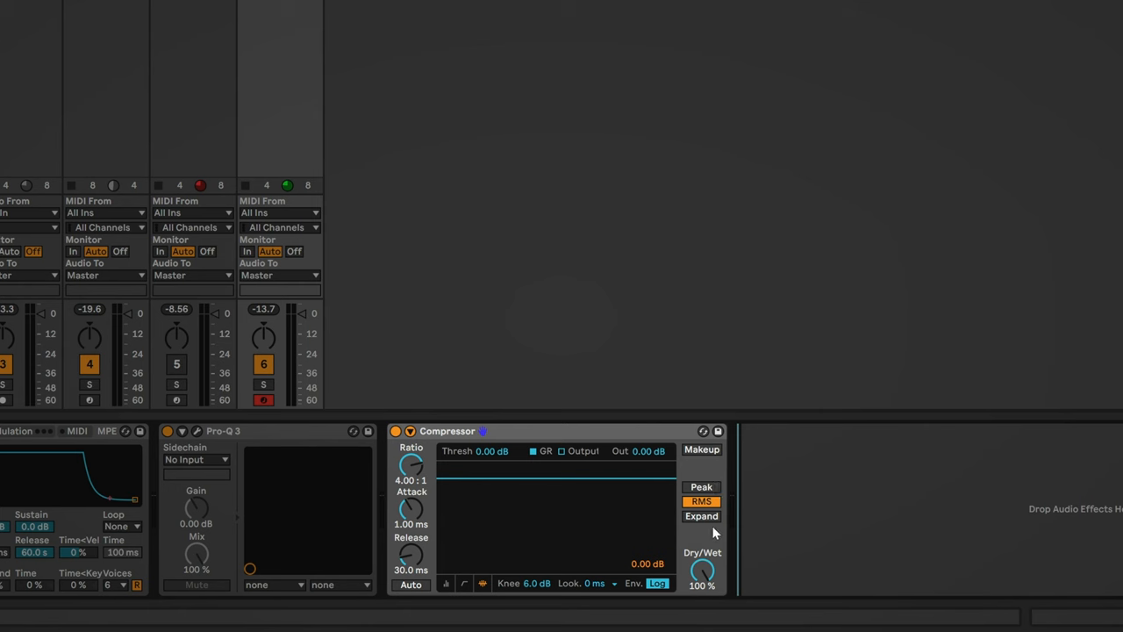
click(702, 487)
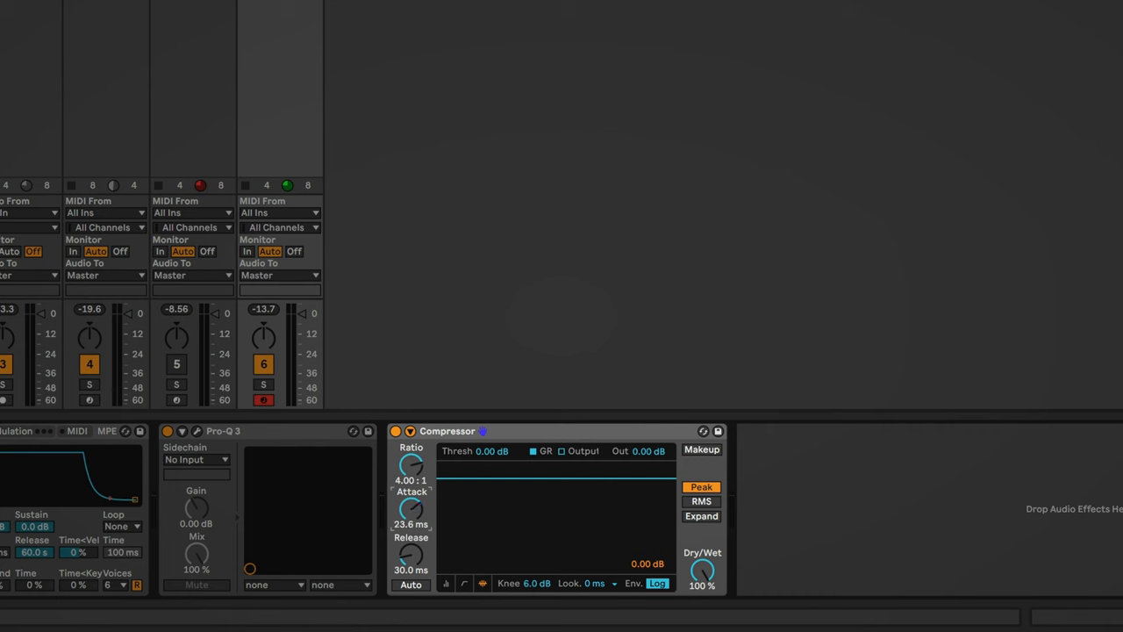
Set the Compressor attack to 70.7 ms and release to 24.8 ms
drag(411, 509, 412, 474)
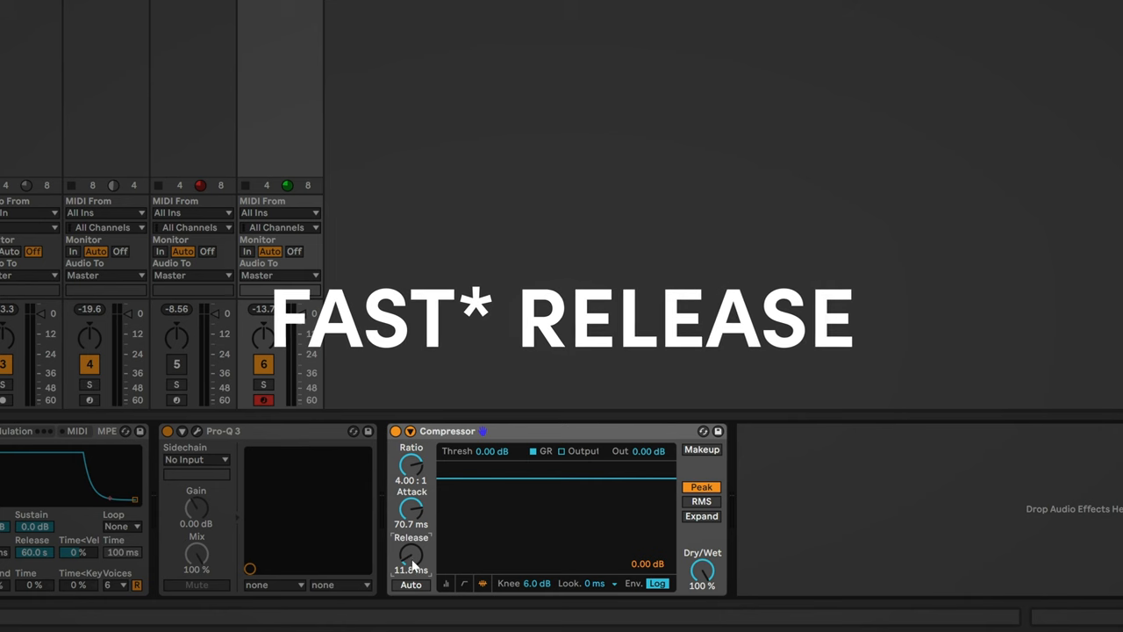
drag(411, 553, 411, 526)
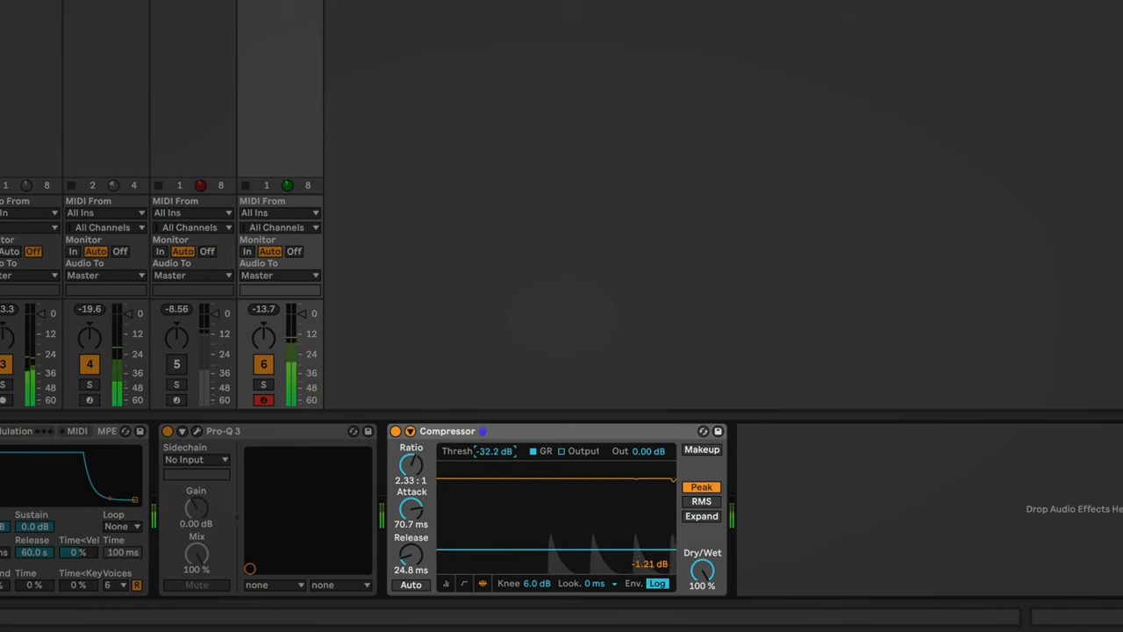
Set Compressor threshold to -41.2 dB and output to 2.81 dB, then bypass it
drag(497, 451, 496, 474)
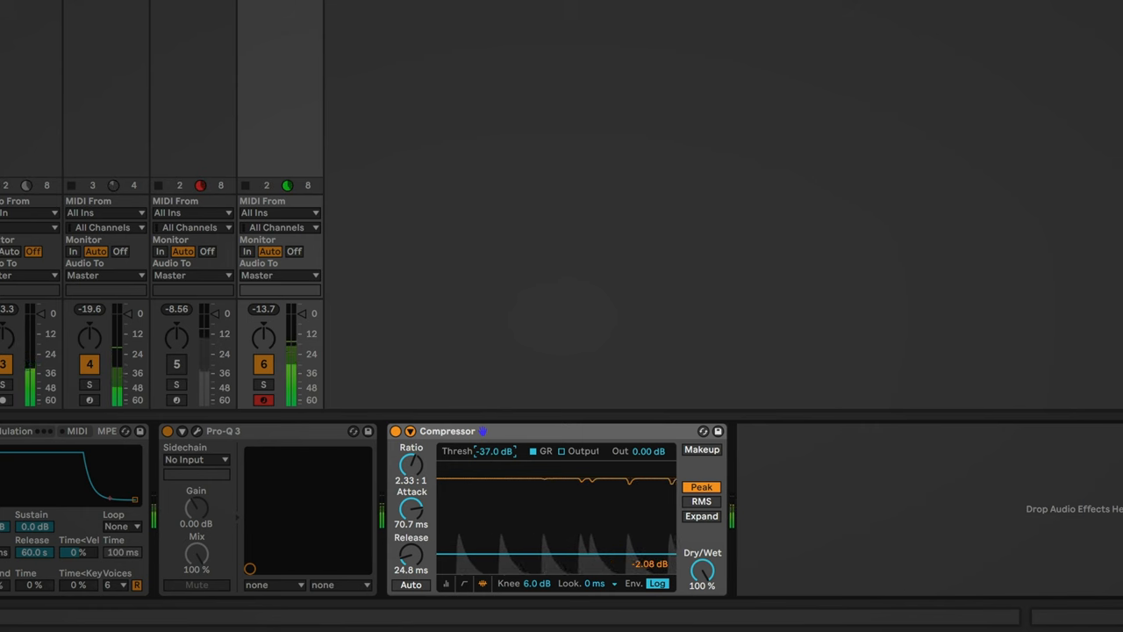
drag(501, 451, 500, 478)
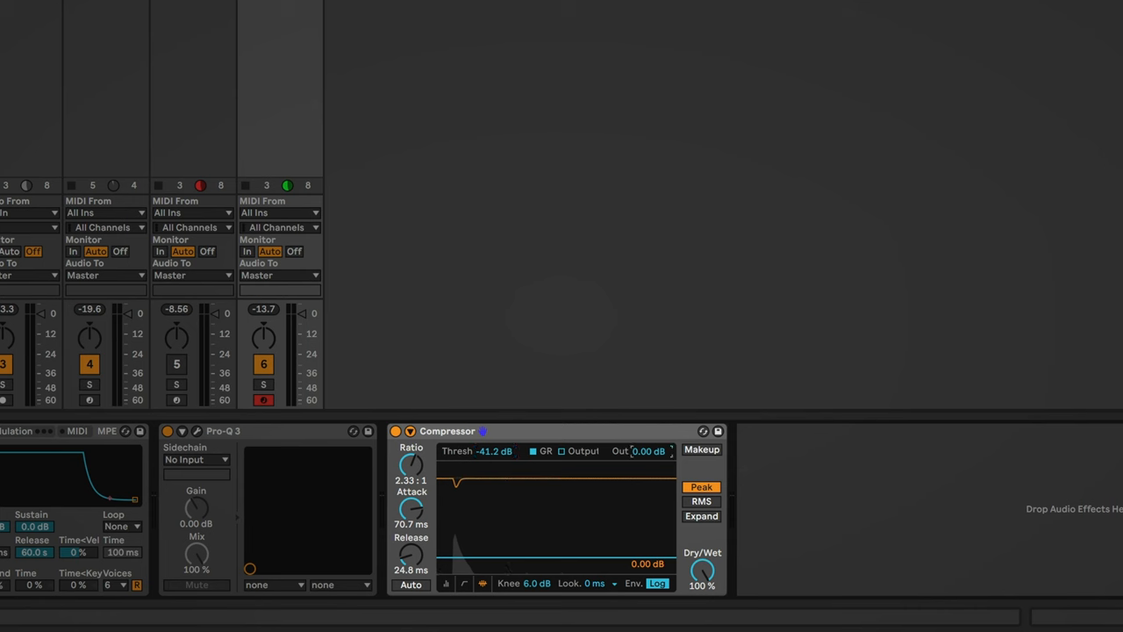
drag(647, 451, 647, 430)
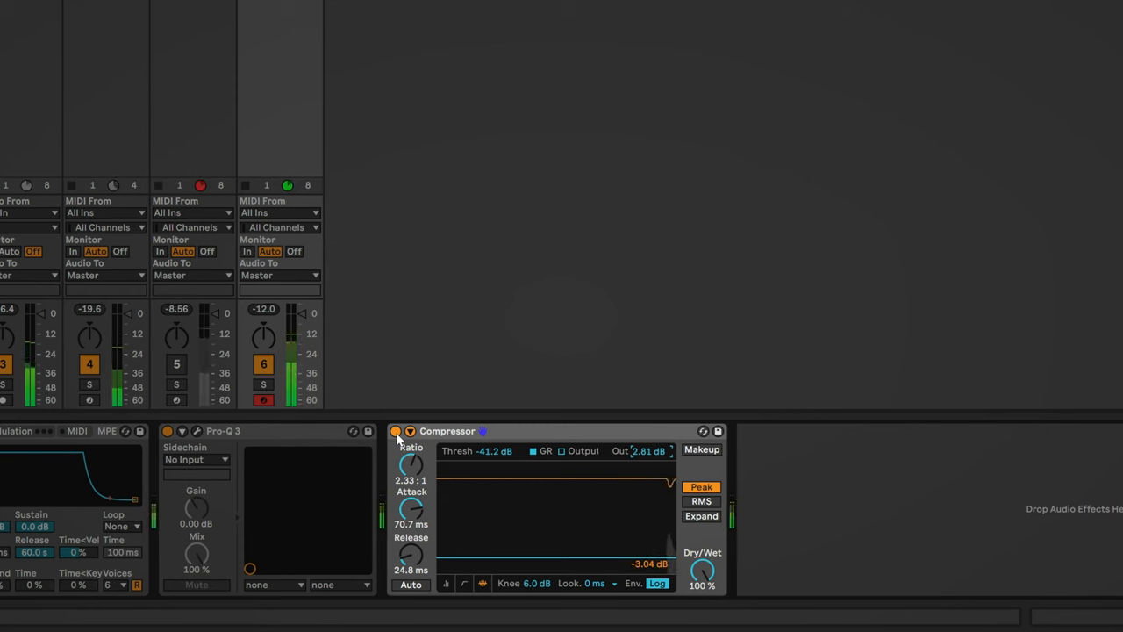
click(394, 430)
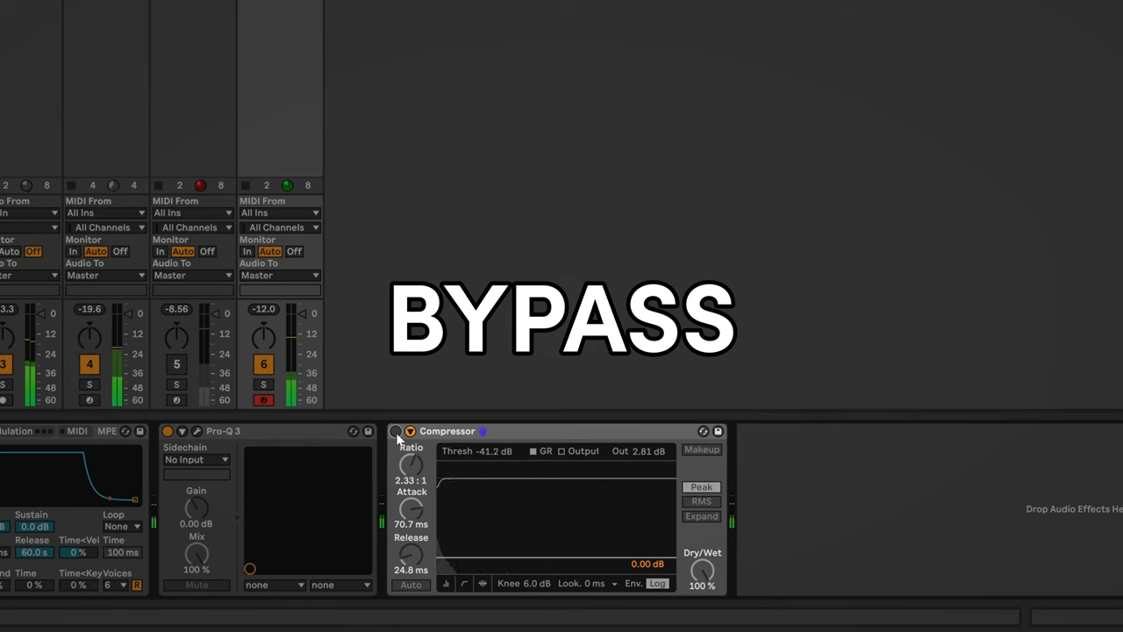
Re-enable the Compressor, blend it to 47% wet at 11.5:1, and A/B it
click(394, 430)
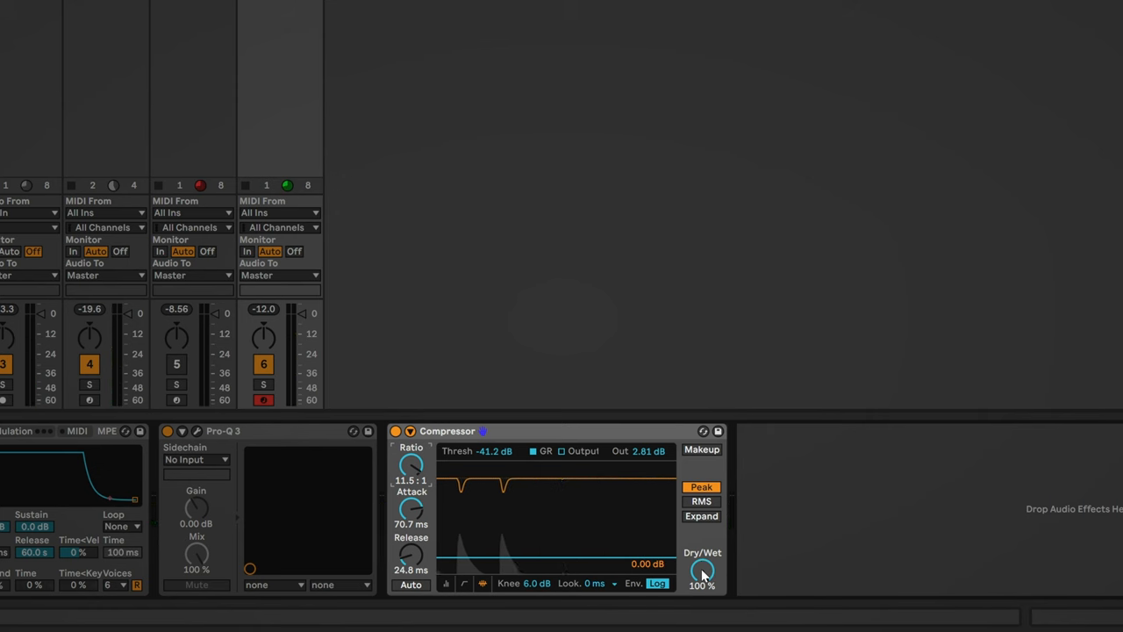
drag(702, 570, 702, 579)
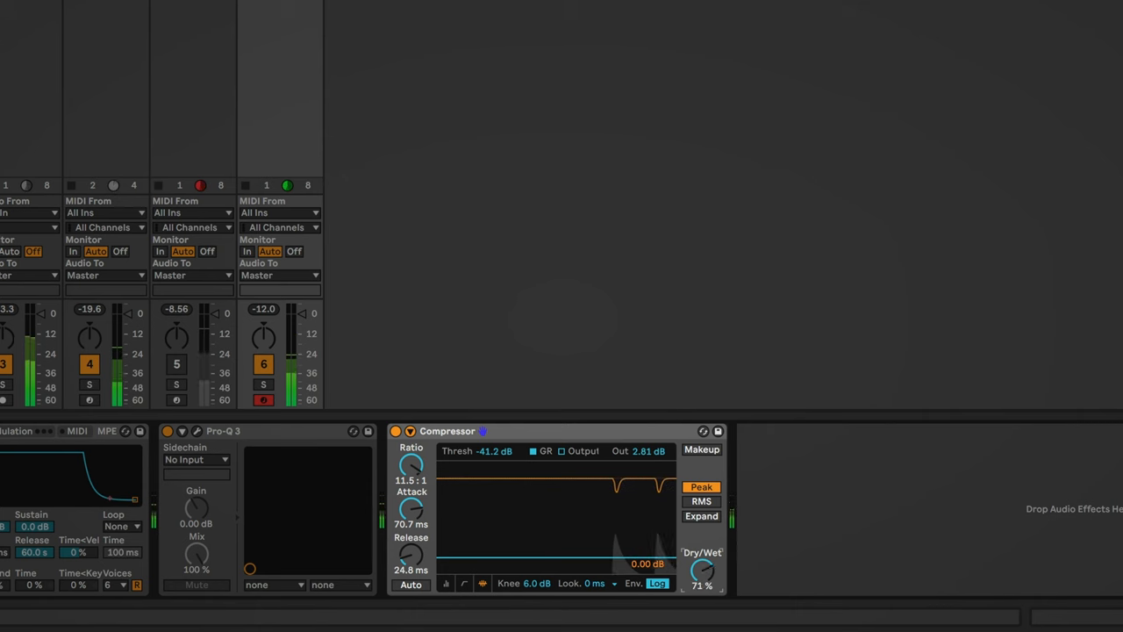
drag(702, 557, 702, 575)
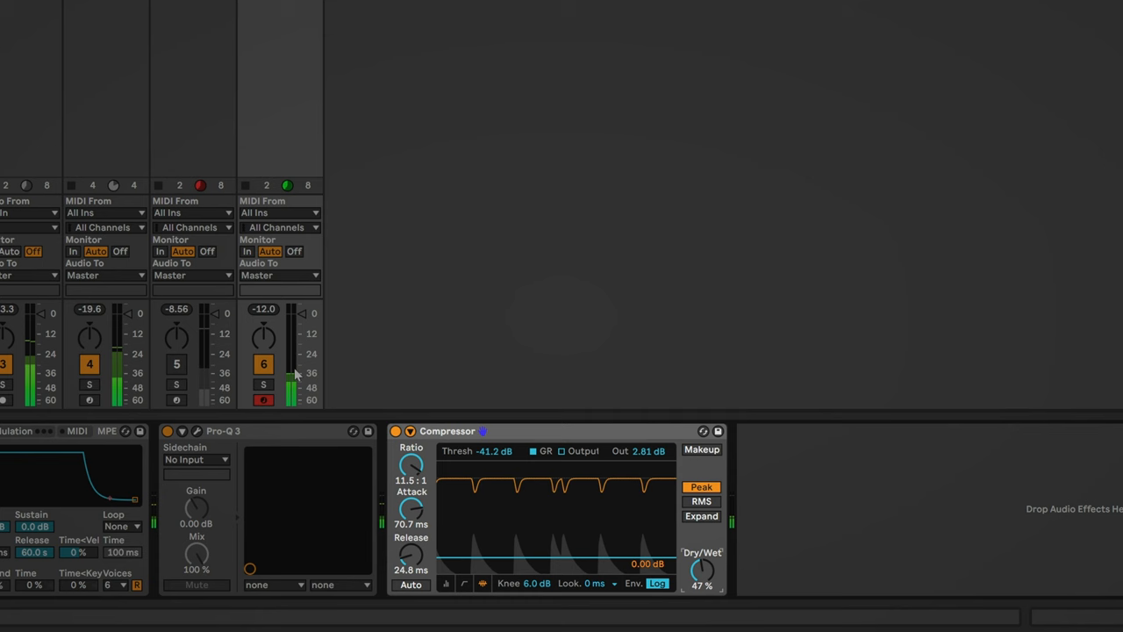
click(396, 431)
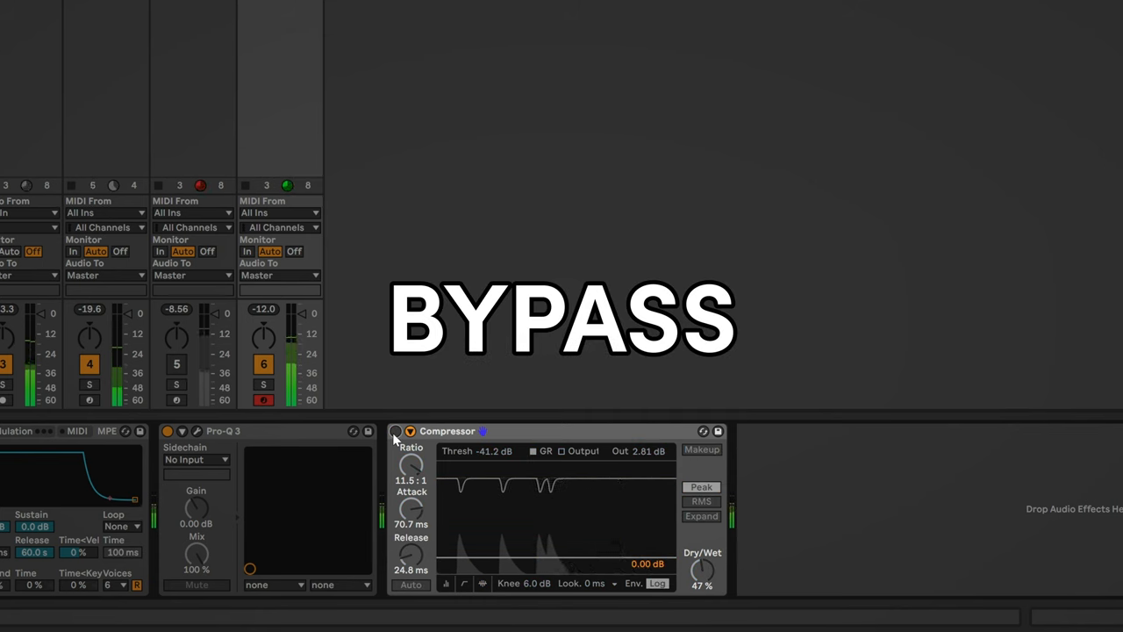
click(393, 431)
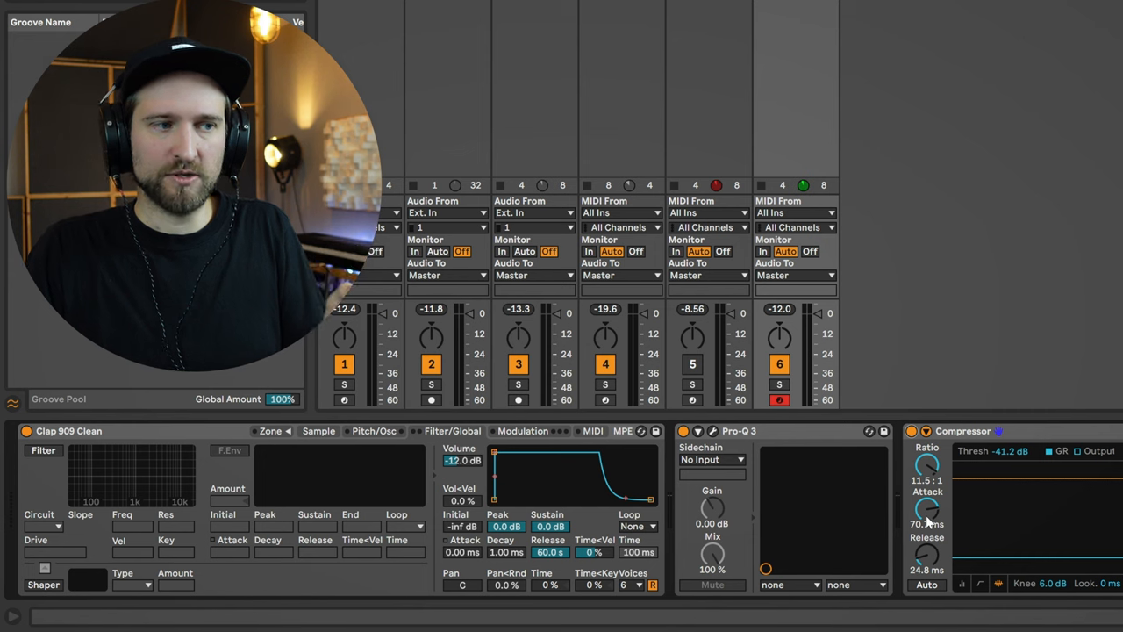
Set the Compressor to 17.9 ms attack and 79.6 ms release, A/B-ing with bypass
drag(927, 508, 928, 535)
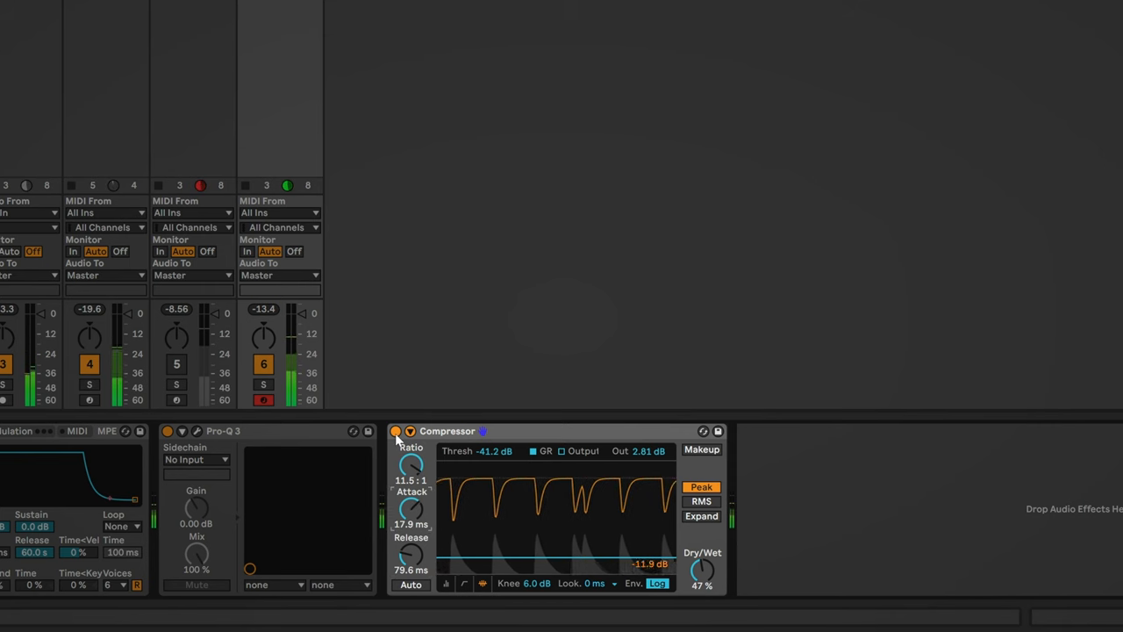
click(390, 430)
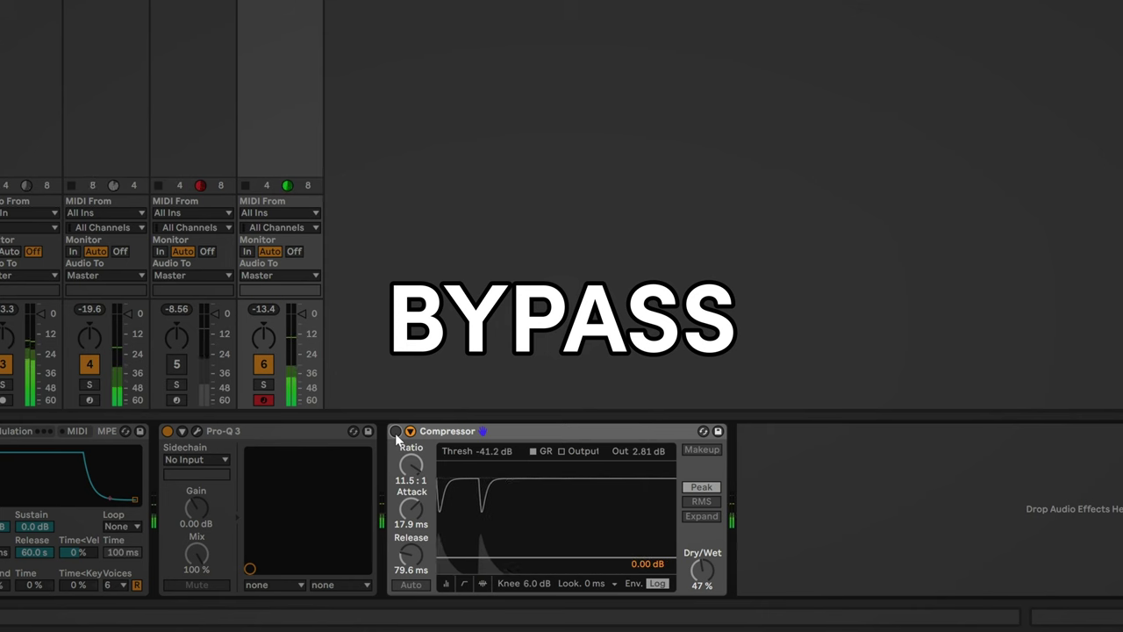
click(397, 430)
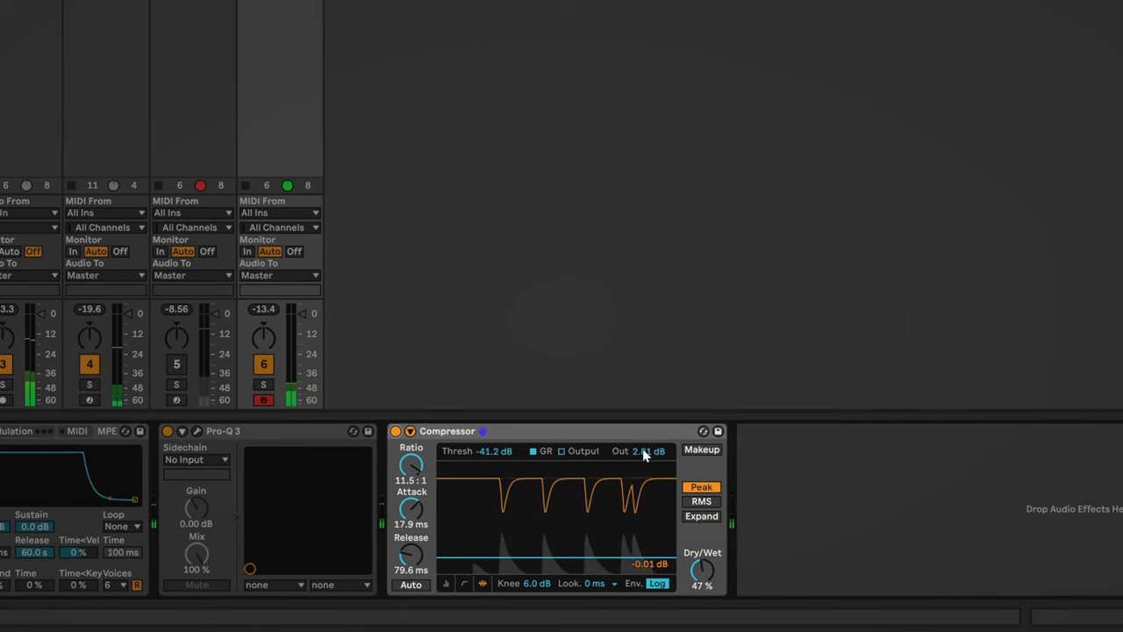
Raise the Compressor Out to 3.94 dB, comparing it against bypass
drag(641, 450, 641, 443)
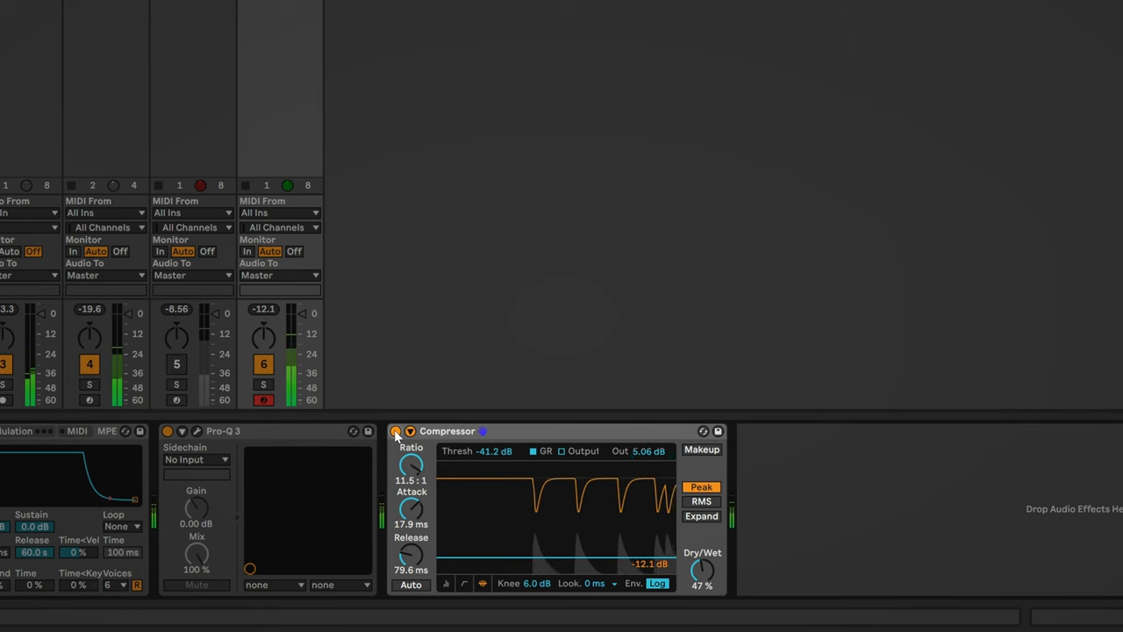
click(394, 431)
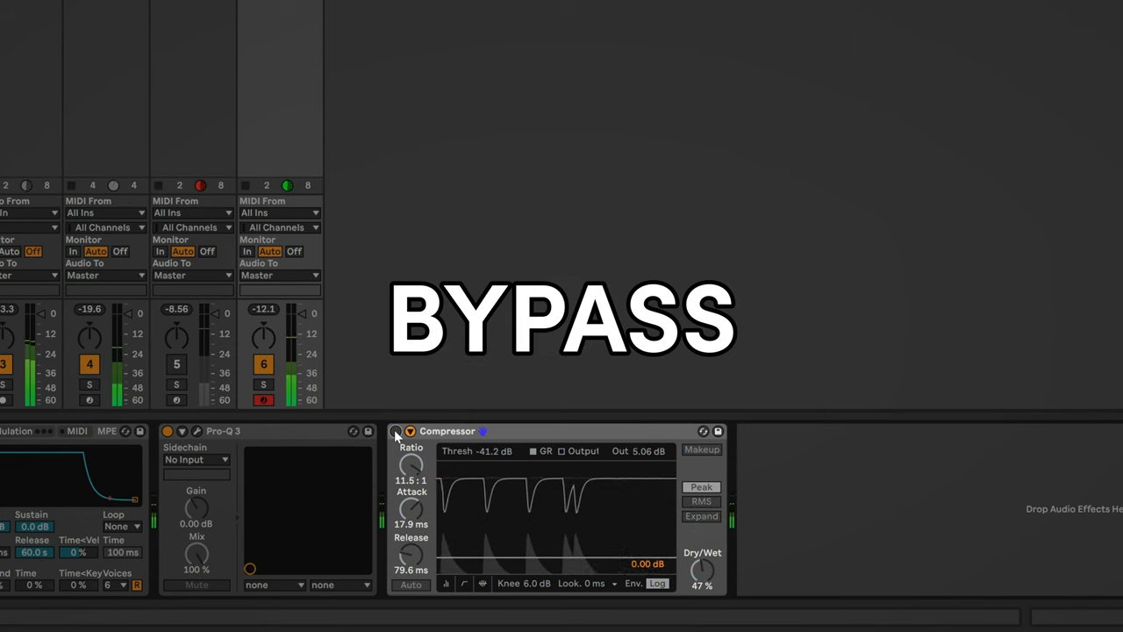
click(398, 430)
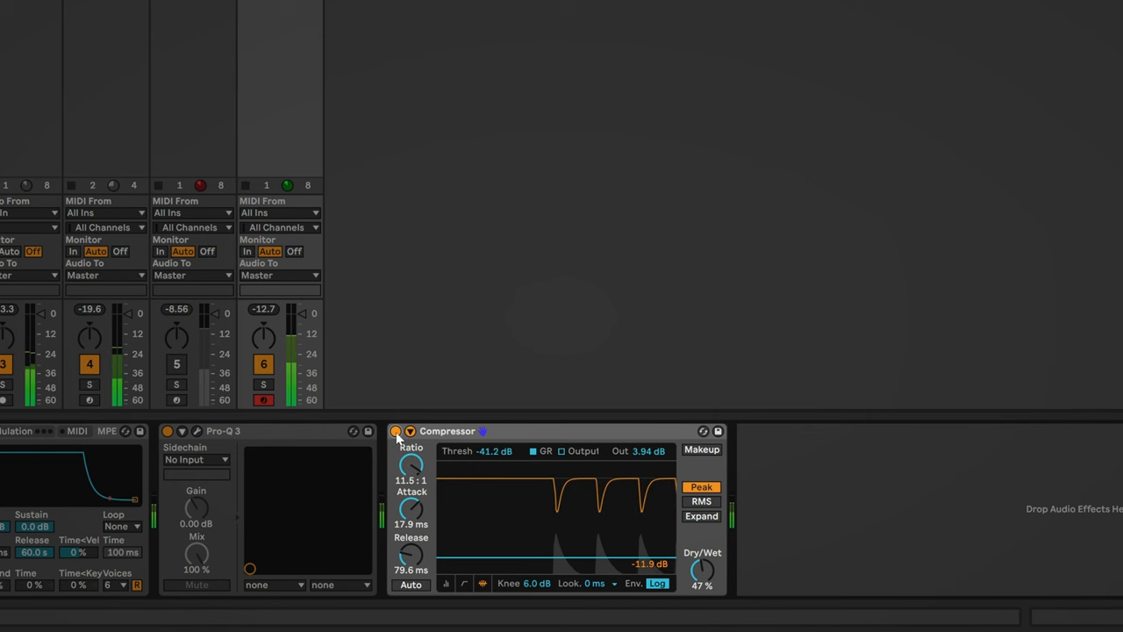
click(393, 431)
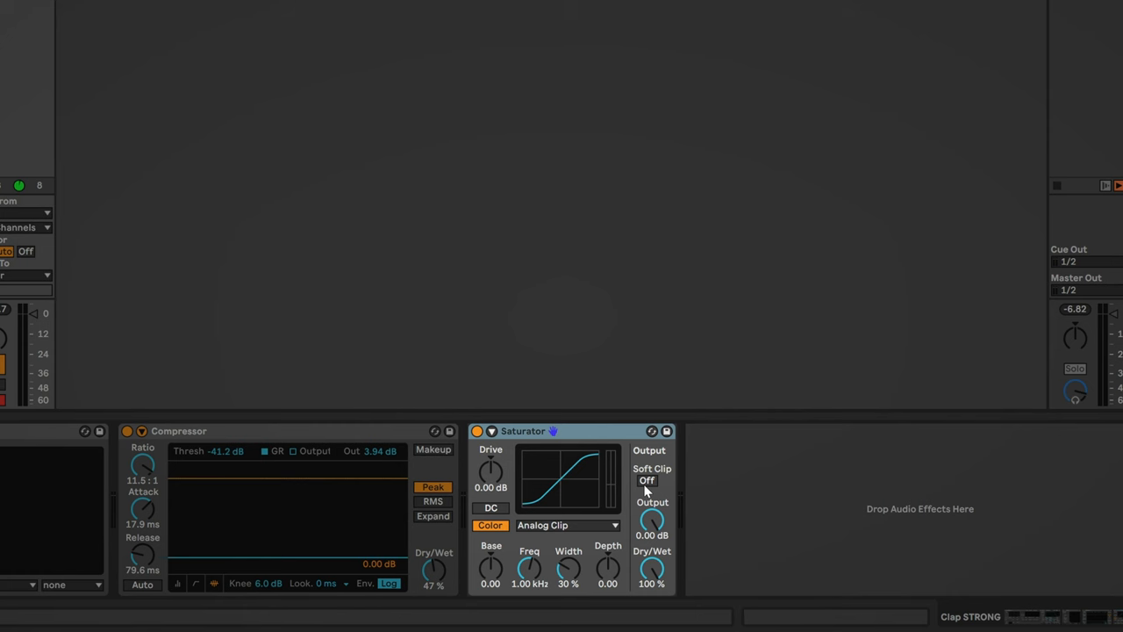
mouse_move(565, 526)
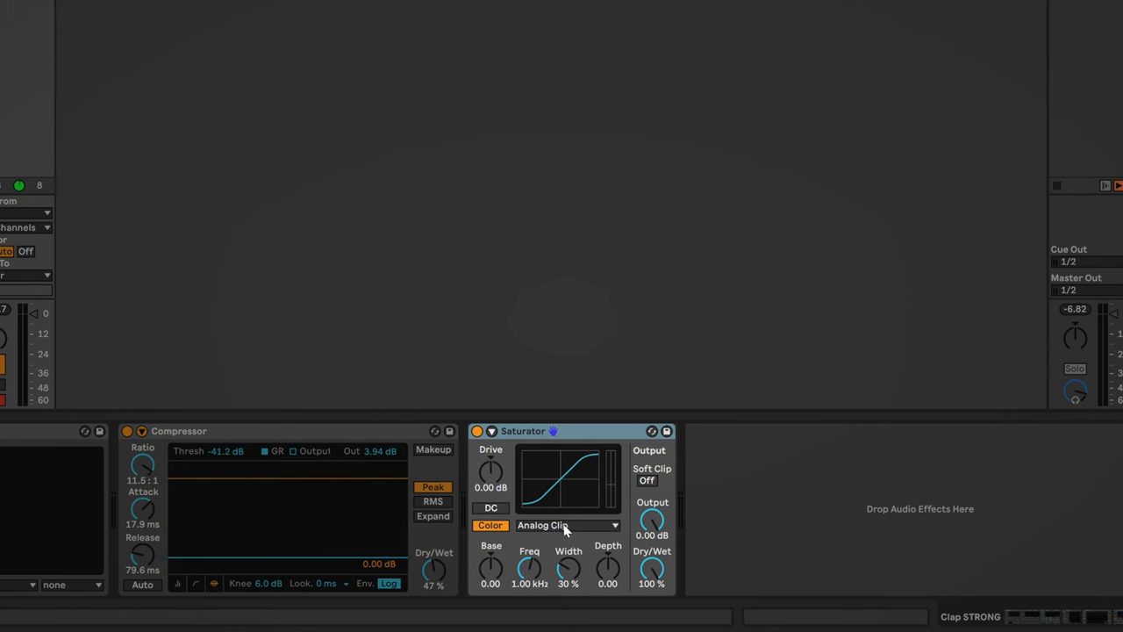
Open the Saturator's curve-type dropdown currently showing Analog Clip
click(566, 525)
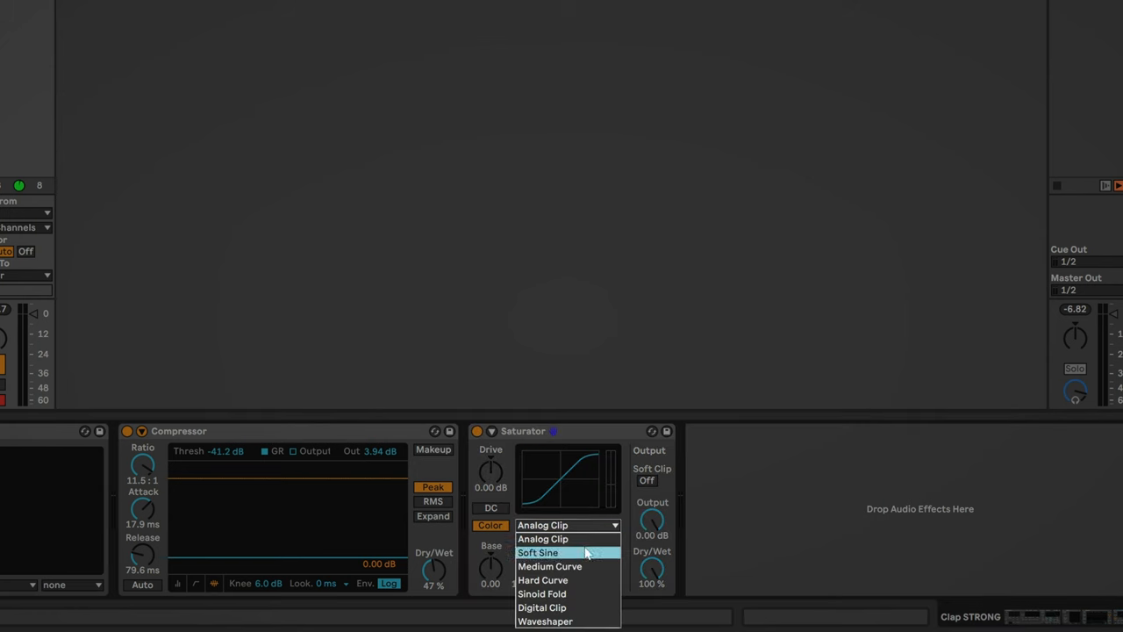
mouse_move(581, 578)
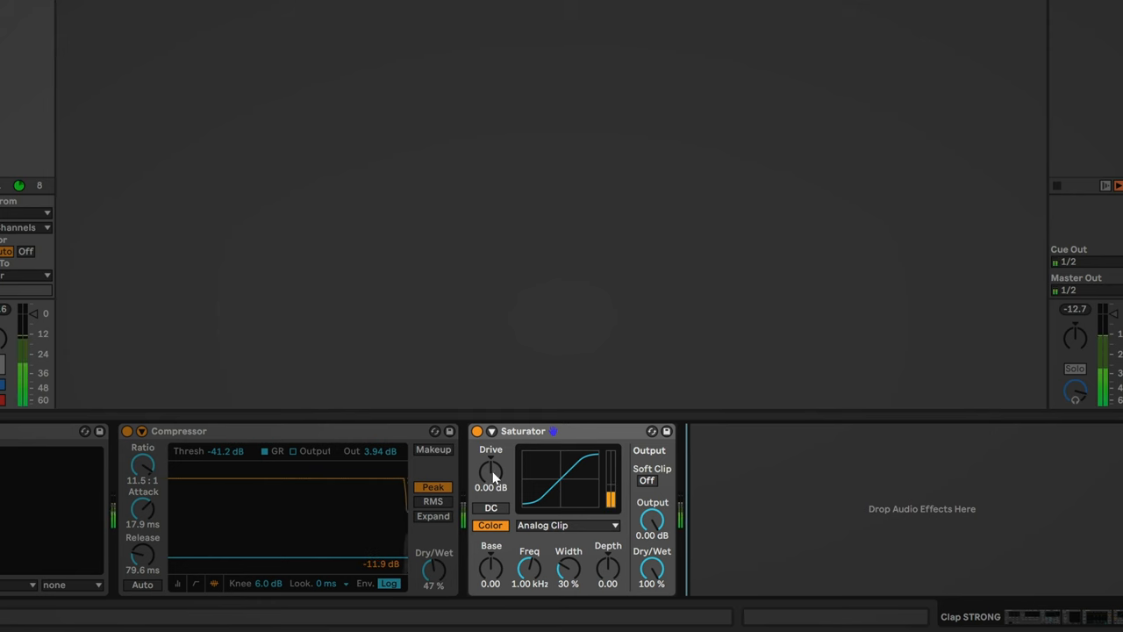
Drive the Saturator to 13.7 dB with −11.7 dB output, checking against bypass
drag(491, 470, 490, 447)
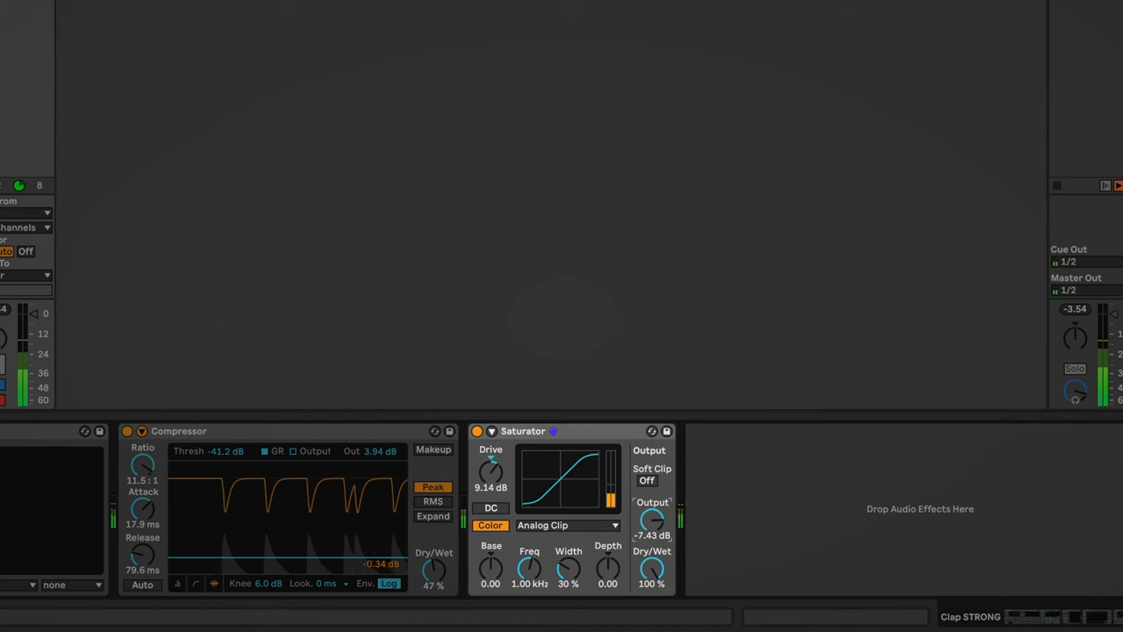
click(475, 431)
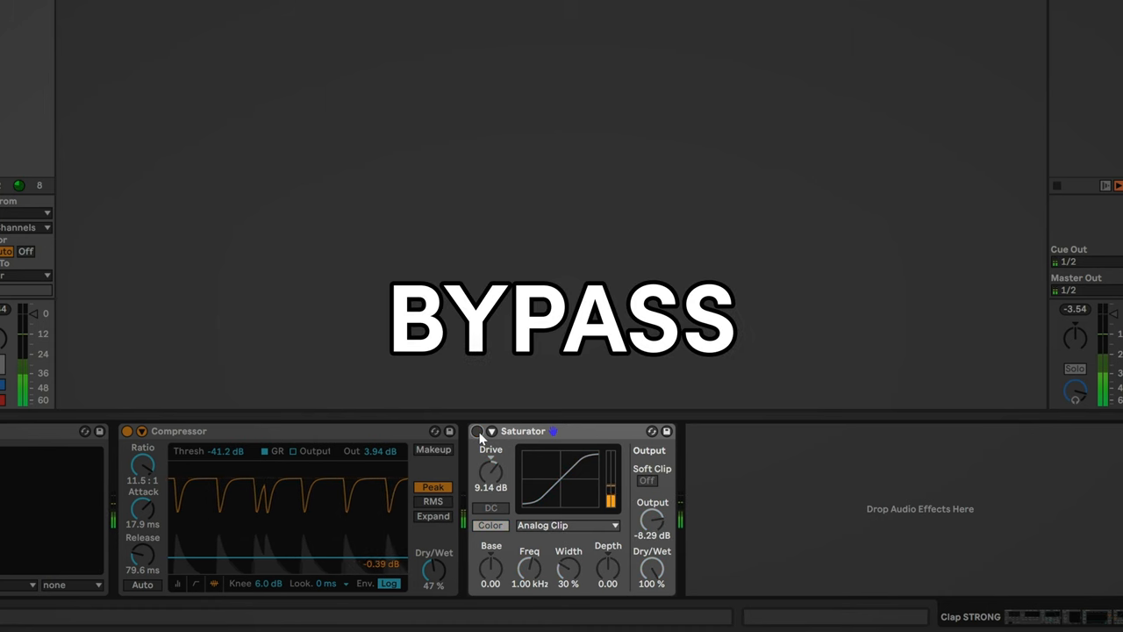
click(475, 431)
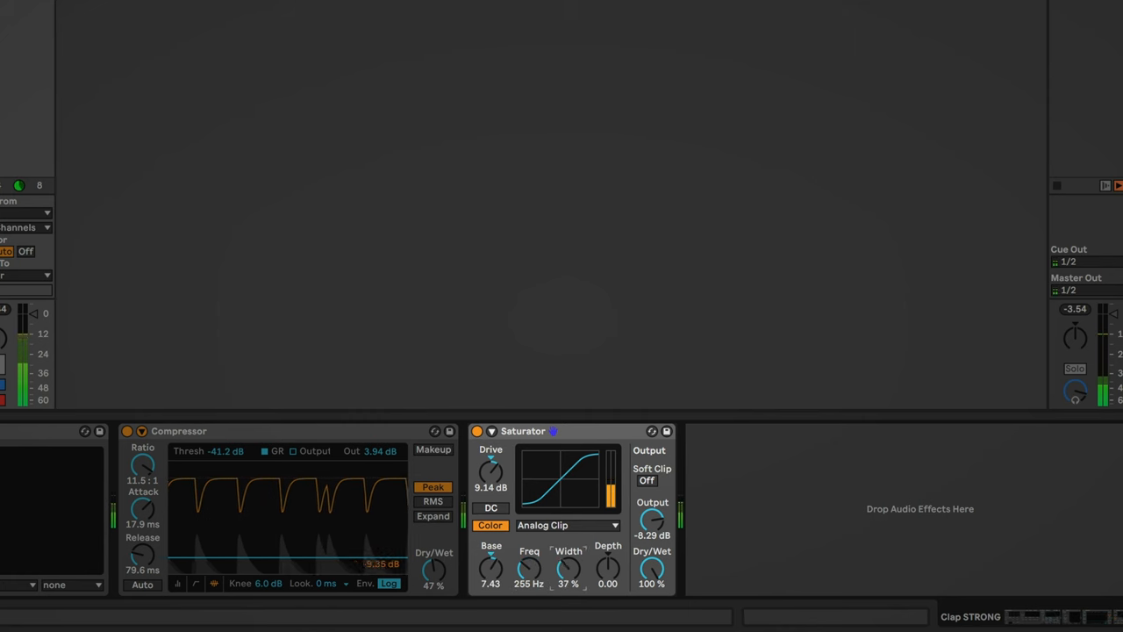
drag(607, 568, 607, 548)
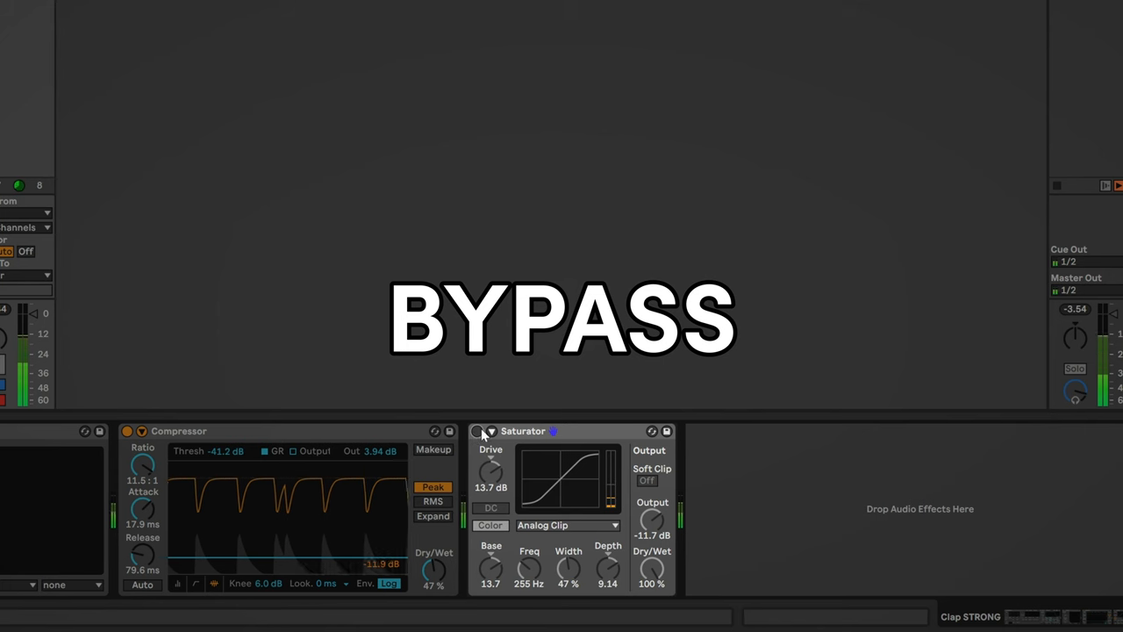
click(477, 431)
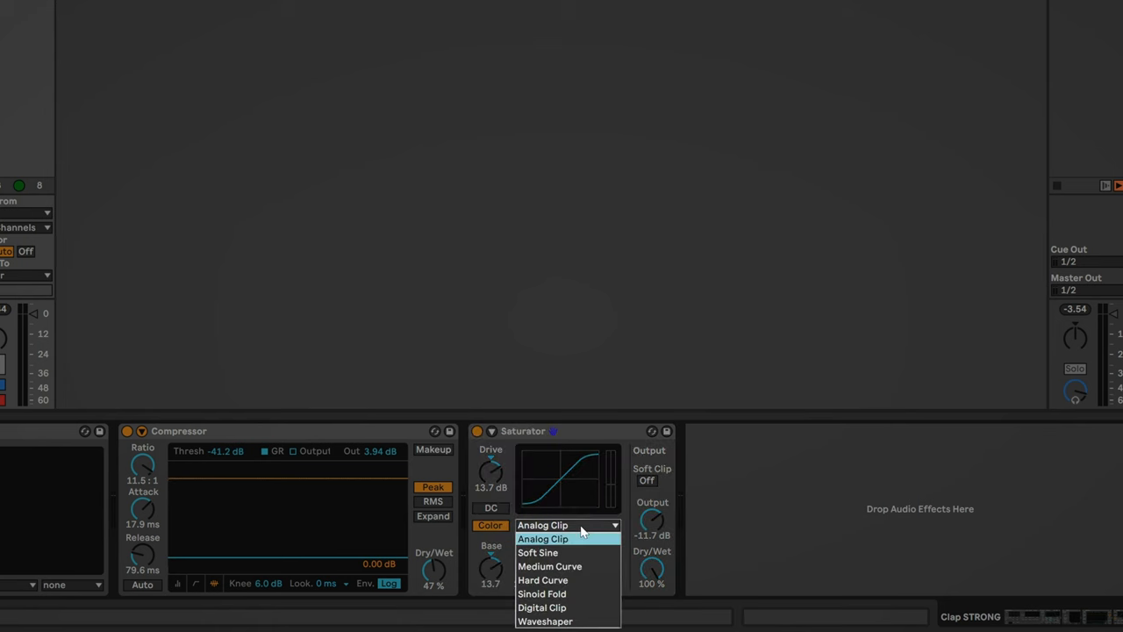
mouse_move(574, 565)
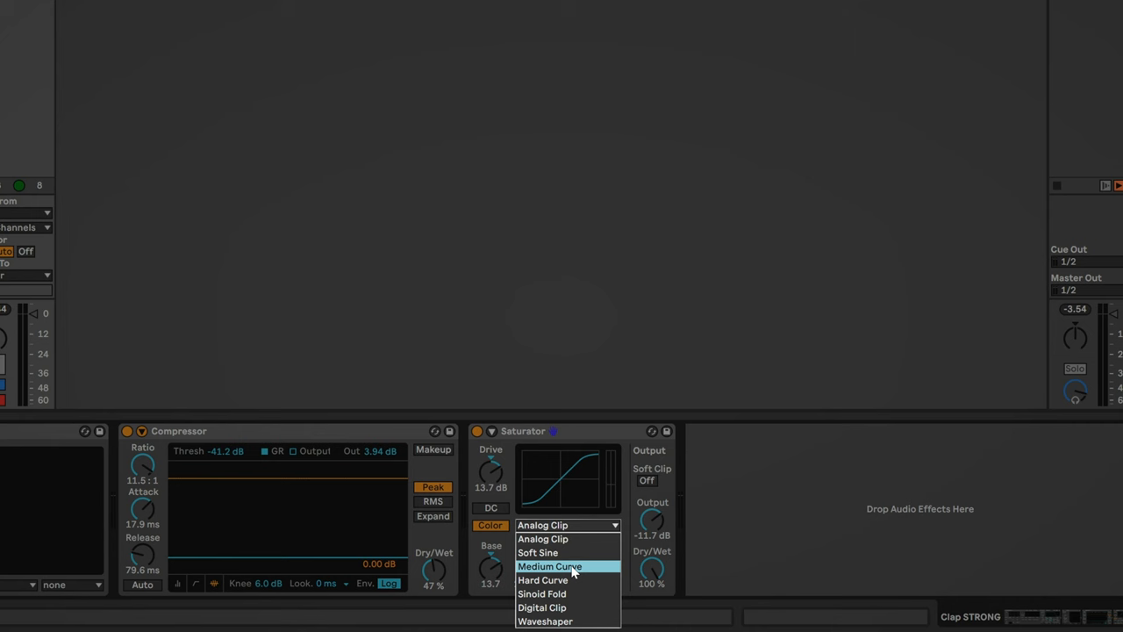
click(556, 565)
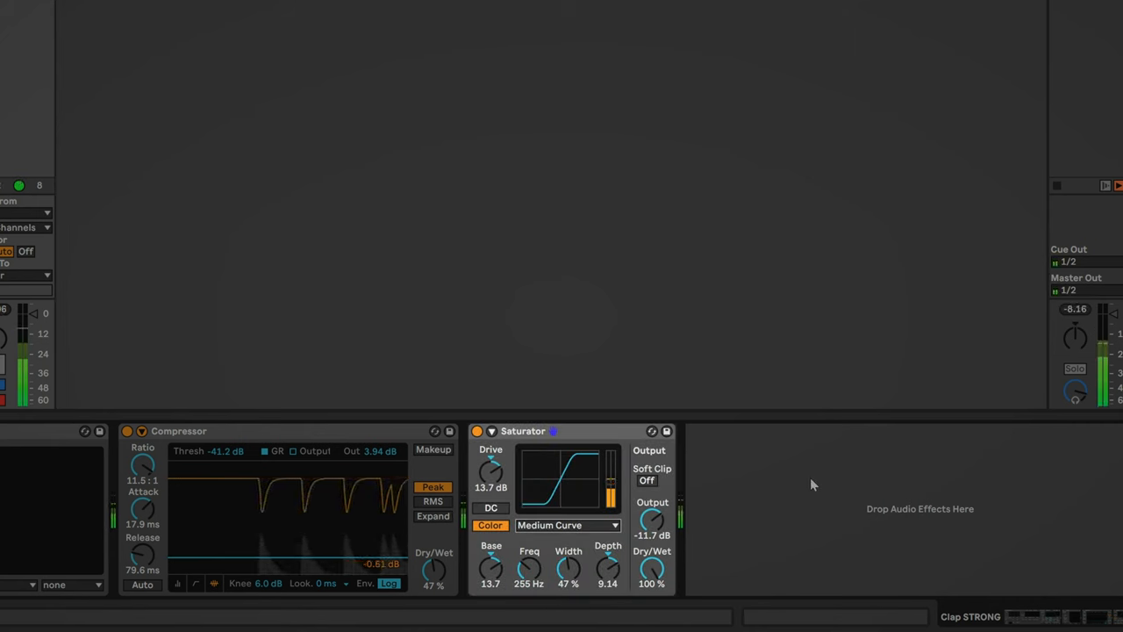
click(565, 525)
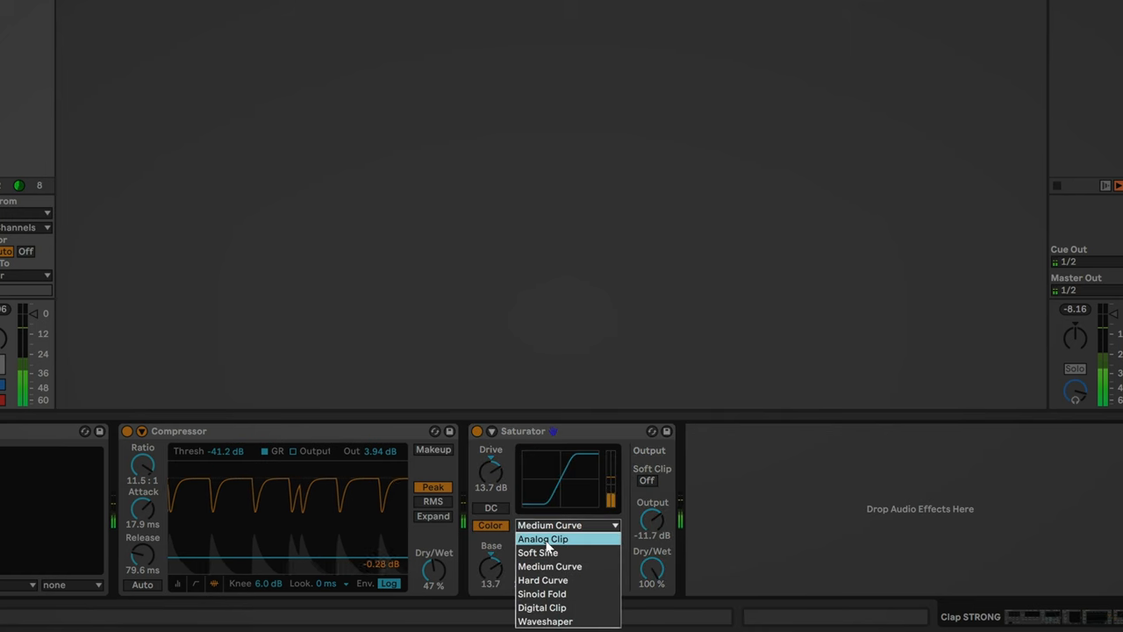
click(543, 538)
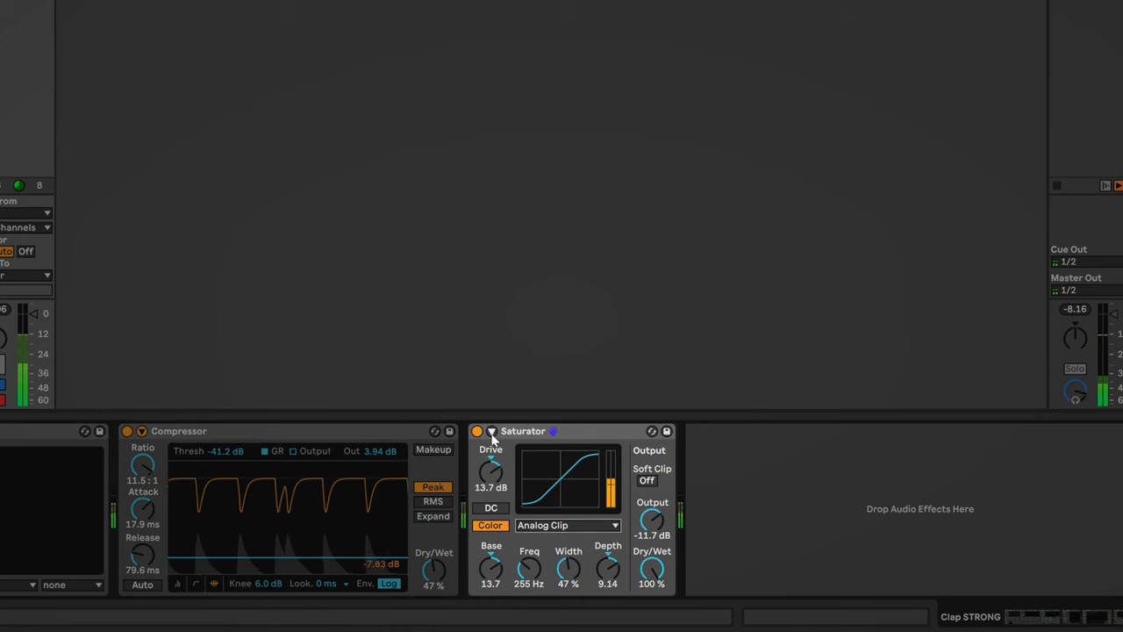
click(477, 431)
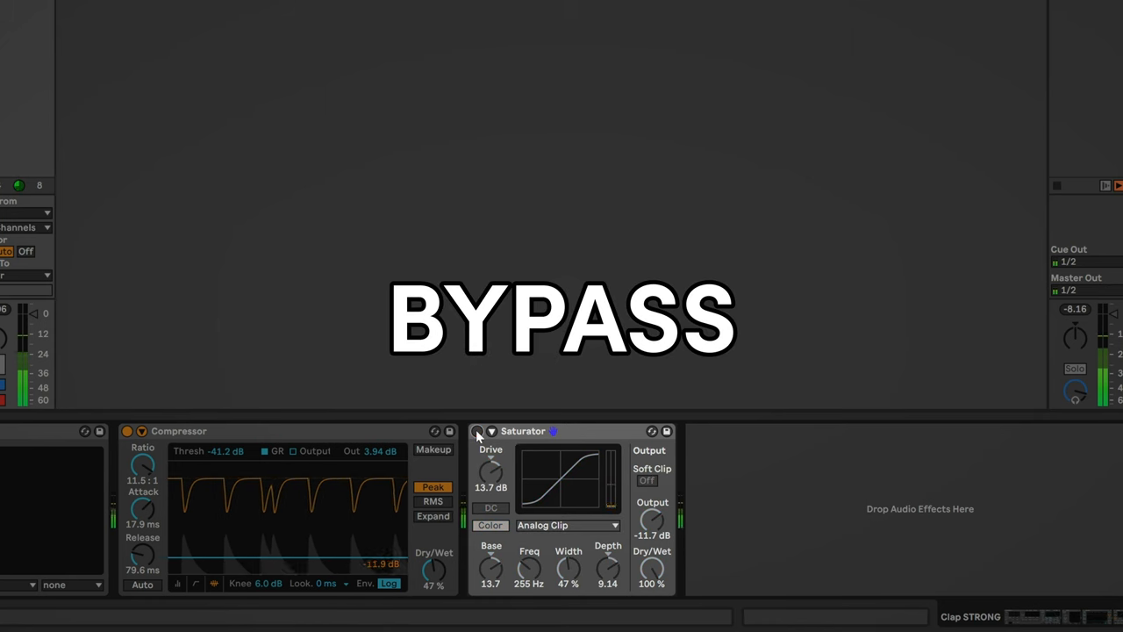
click(477, 432)
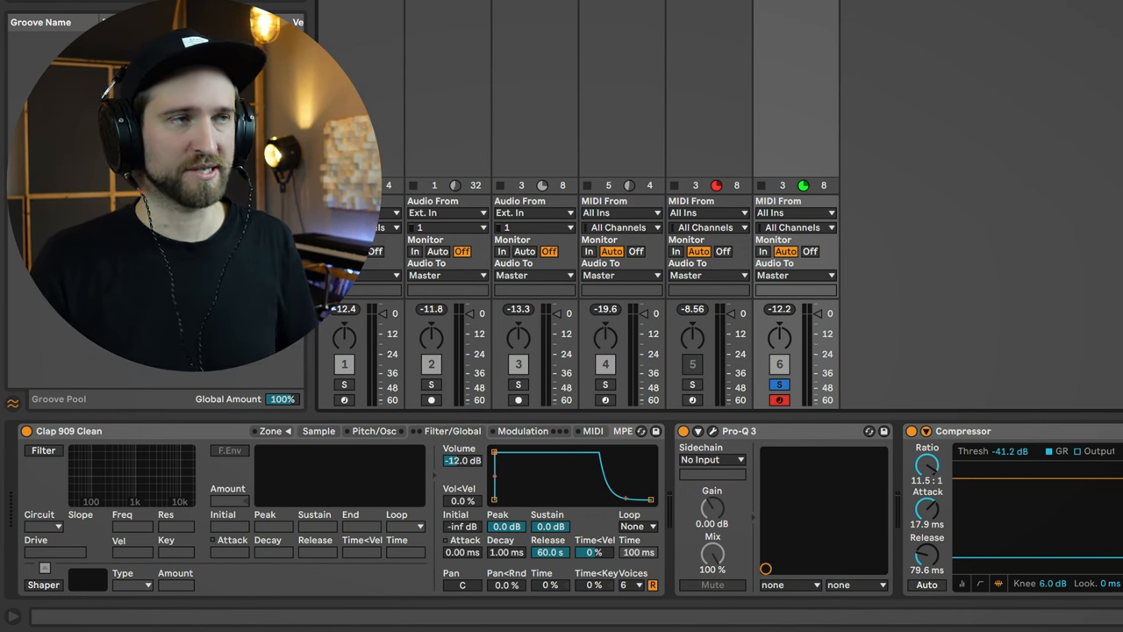
Search the browser for 'sam' to find Sampler
text(sam)
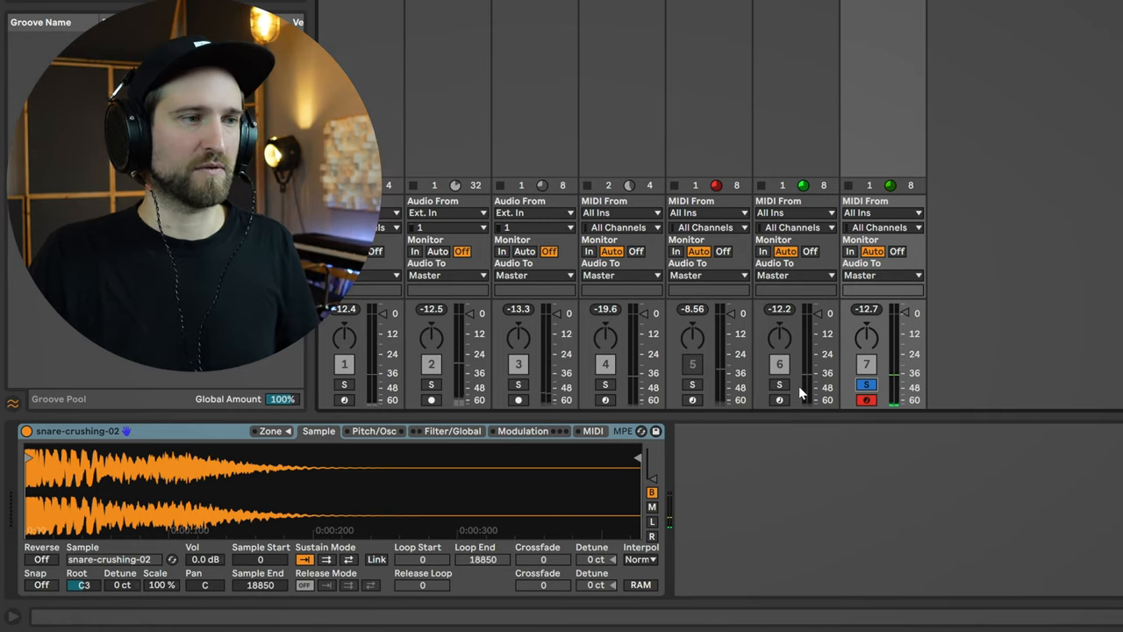
Solo clap track 6 alongside the snare track and toggle a device activator
click(779, 383)
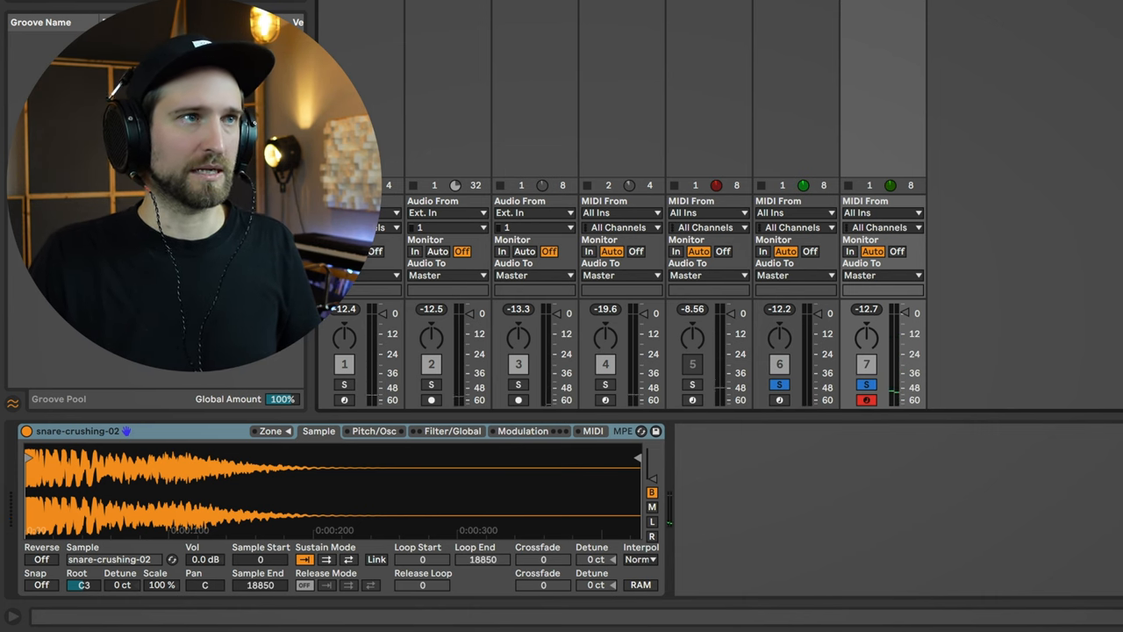
click(451, 431)
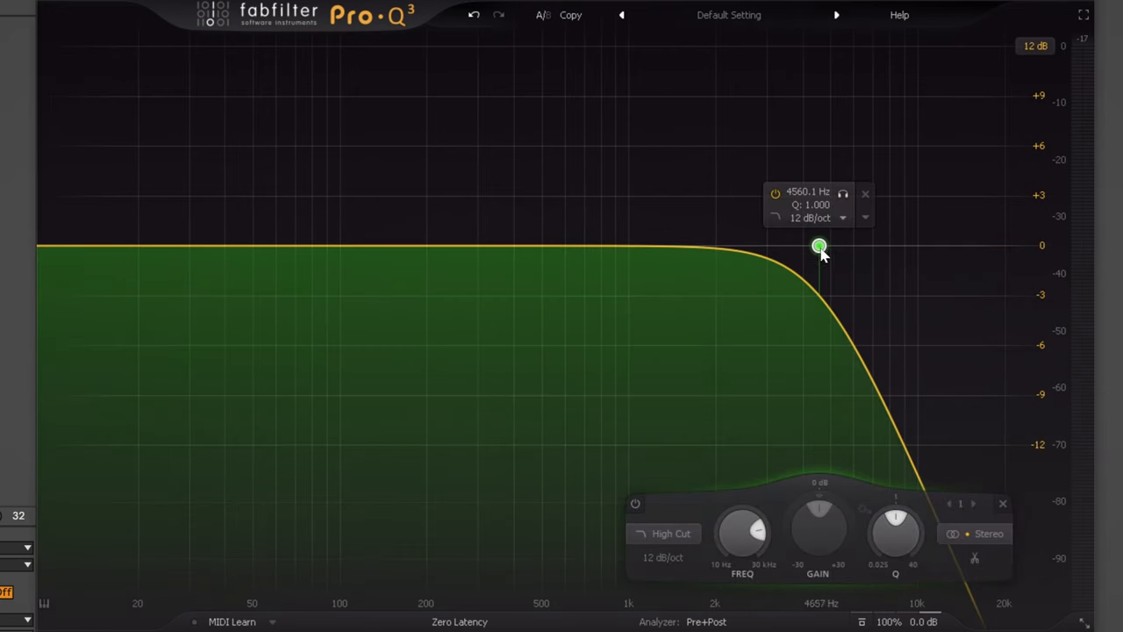
Sweep the Pro-Q 3 high cut from 1.2 to 7.8 kHz, settling near 1 kHz
drag(818, 246, 653, 184)
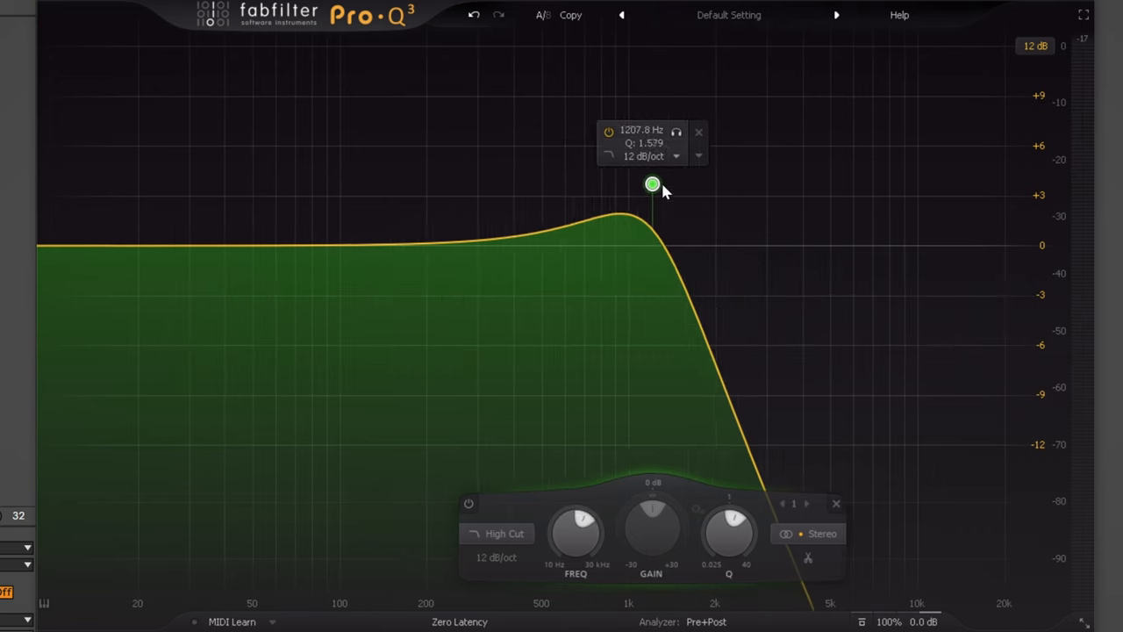
drag(652, 184, 709, 191)
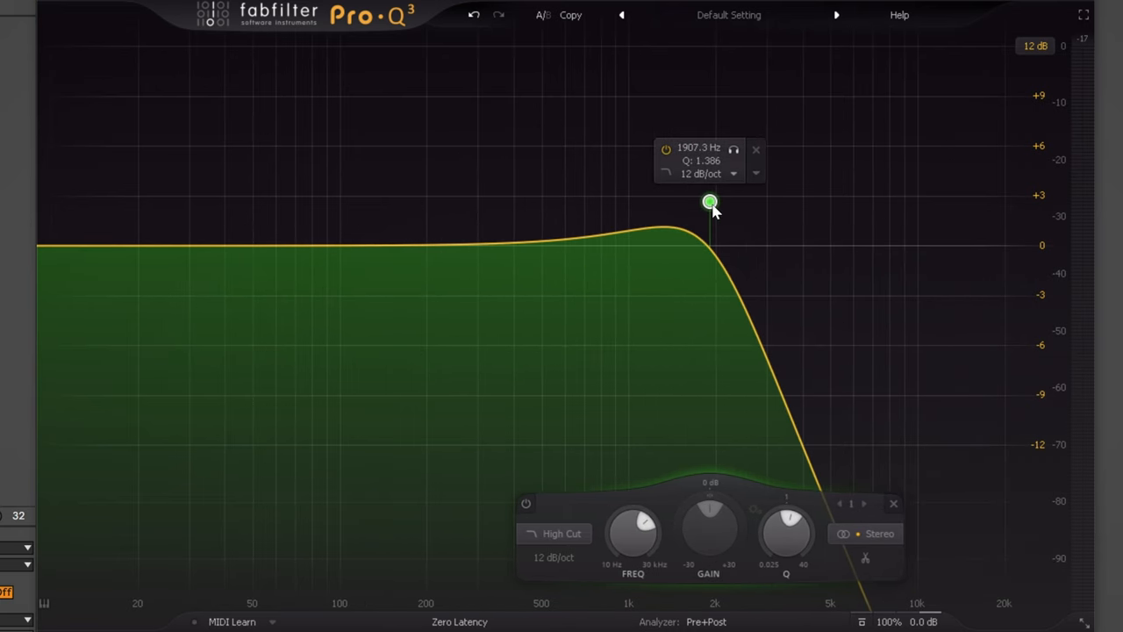
drag(710, 201, 886, 192)
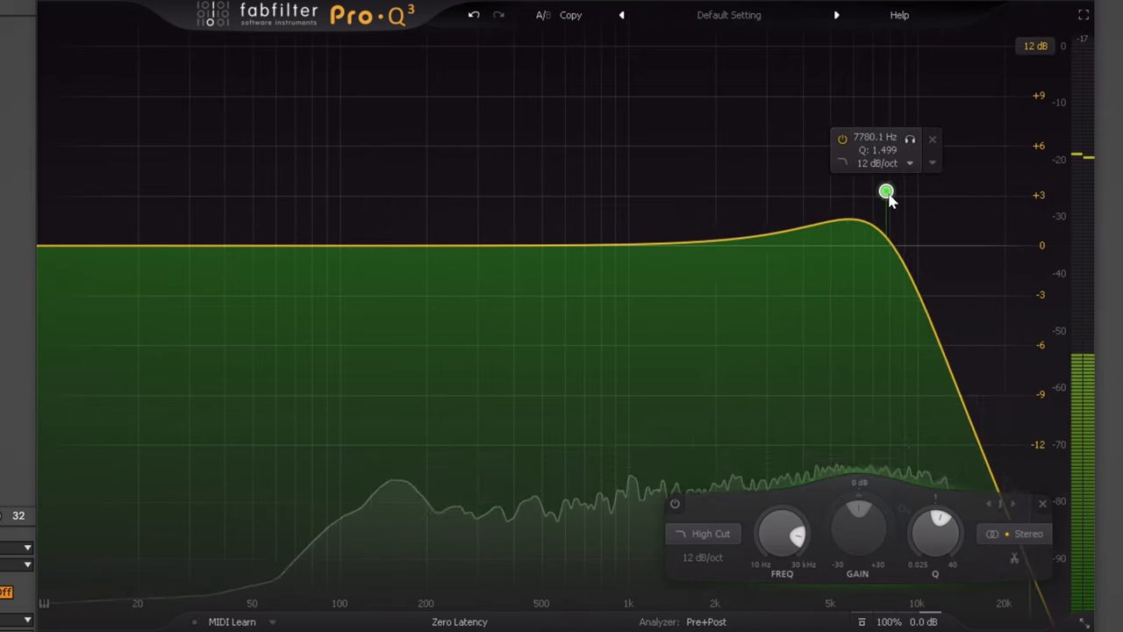
drag(886, 191, 753, 197)
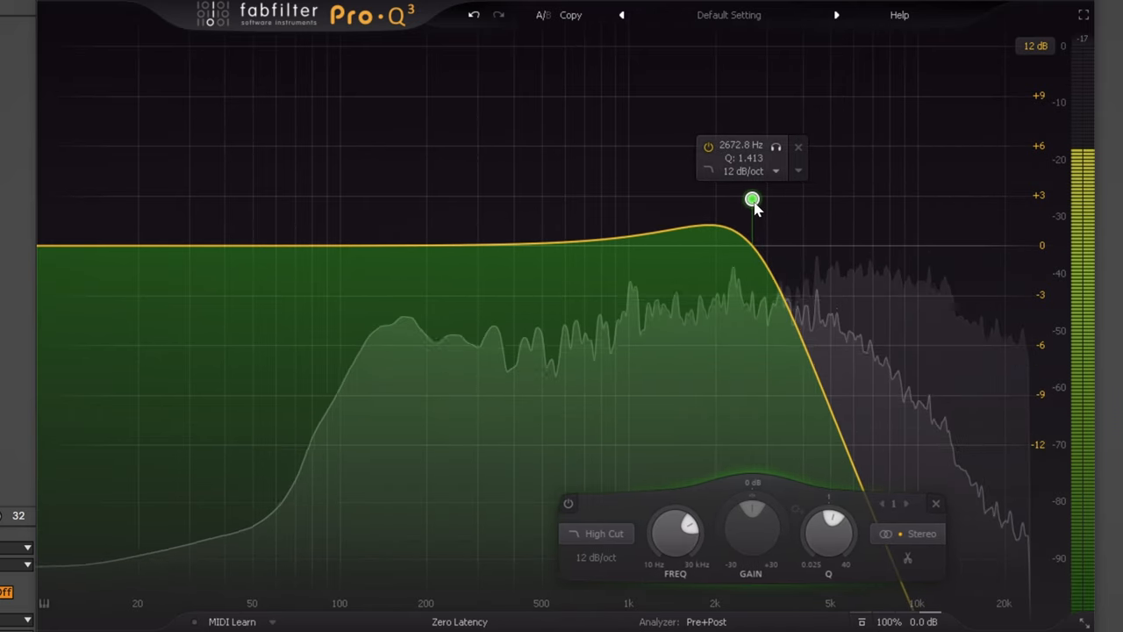
drag(751, 198, 805, 204)
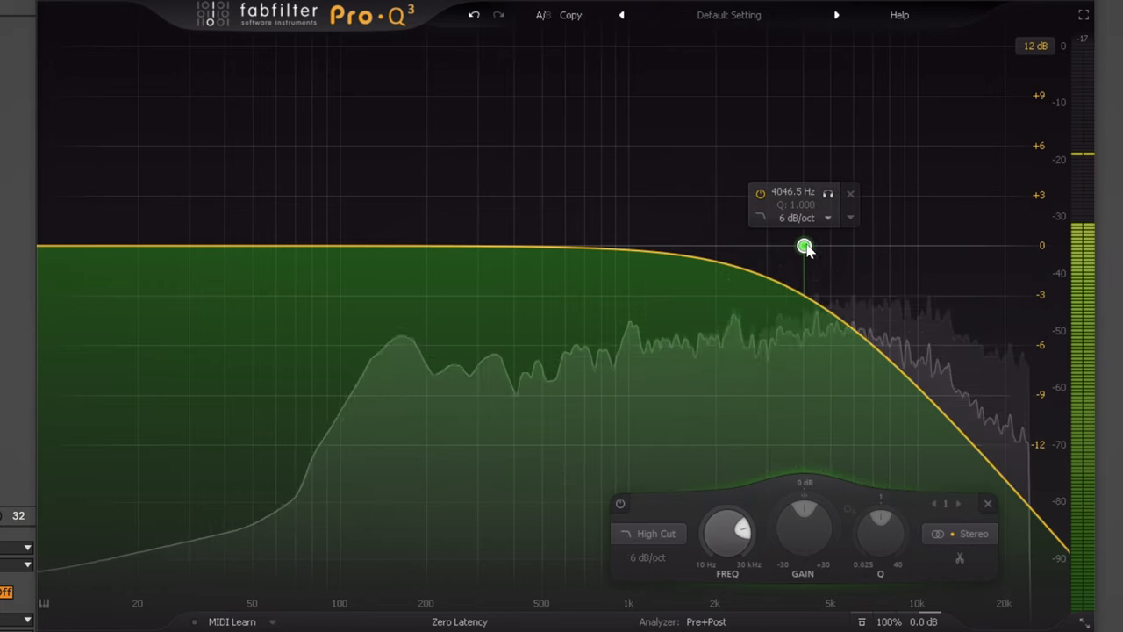
drag(805, 245, 636, 245)
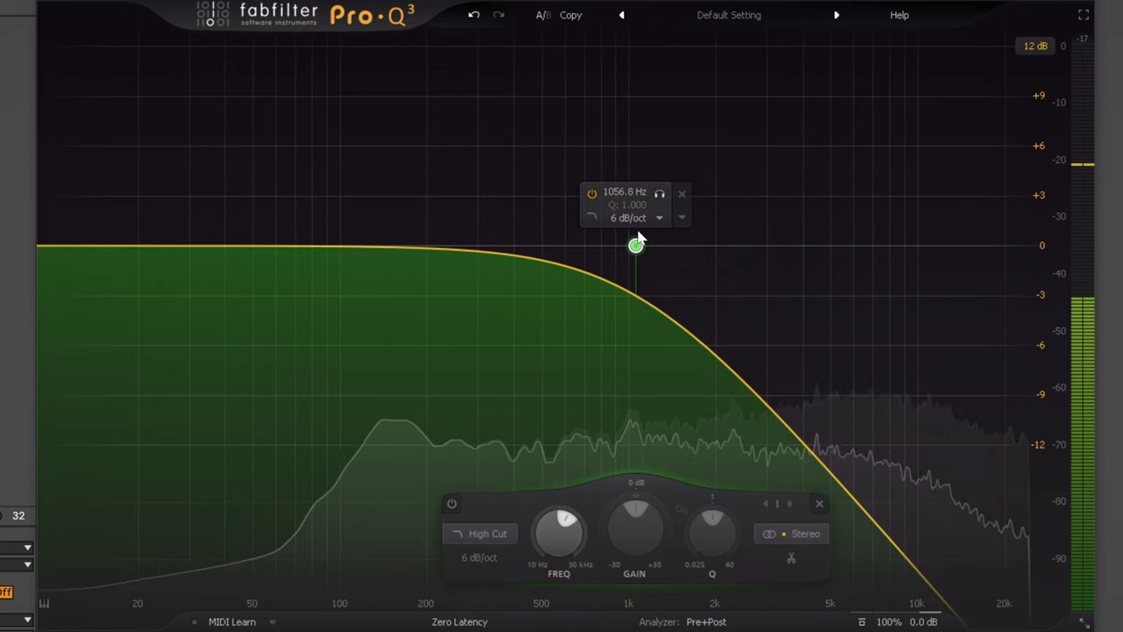
drag(636, 245, 631, 246)
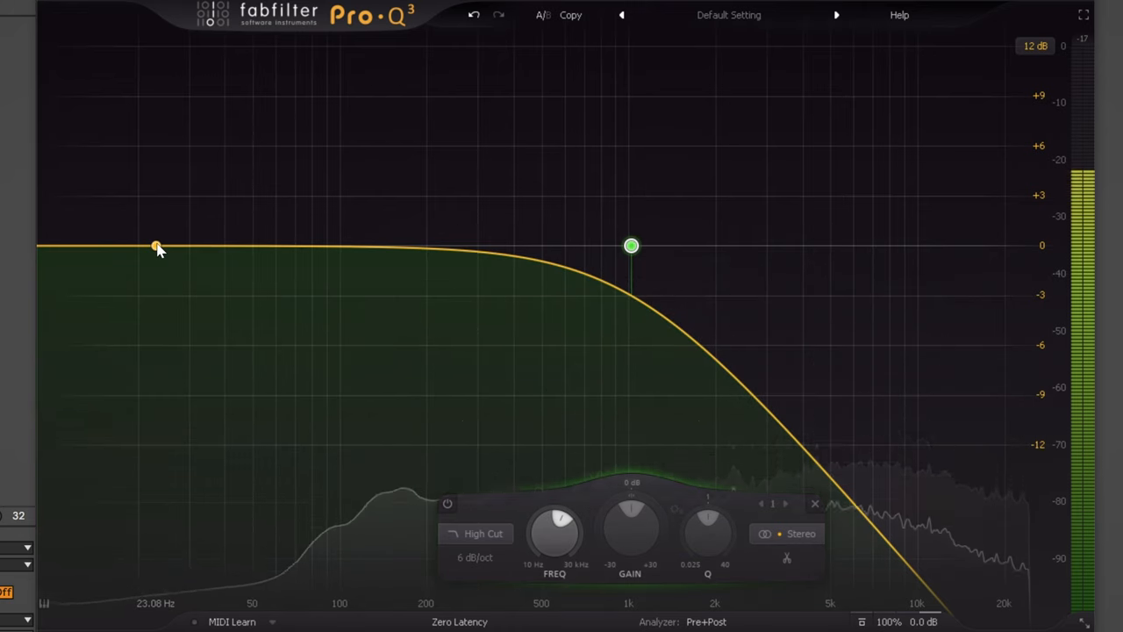
Add a Pro-Q 3 low cut near 72 Hz and reposition the high cut to about 1 kHz
drag(156, 246, 216, 288)
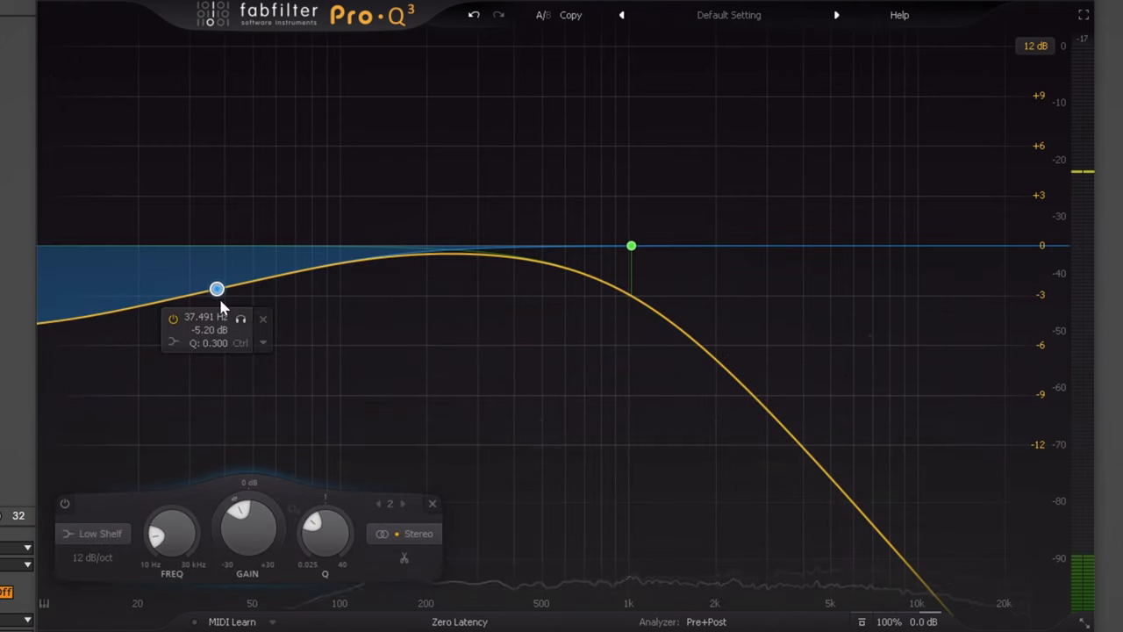
right_click(216, 288)
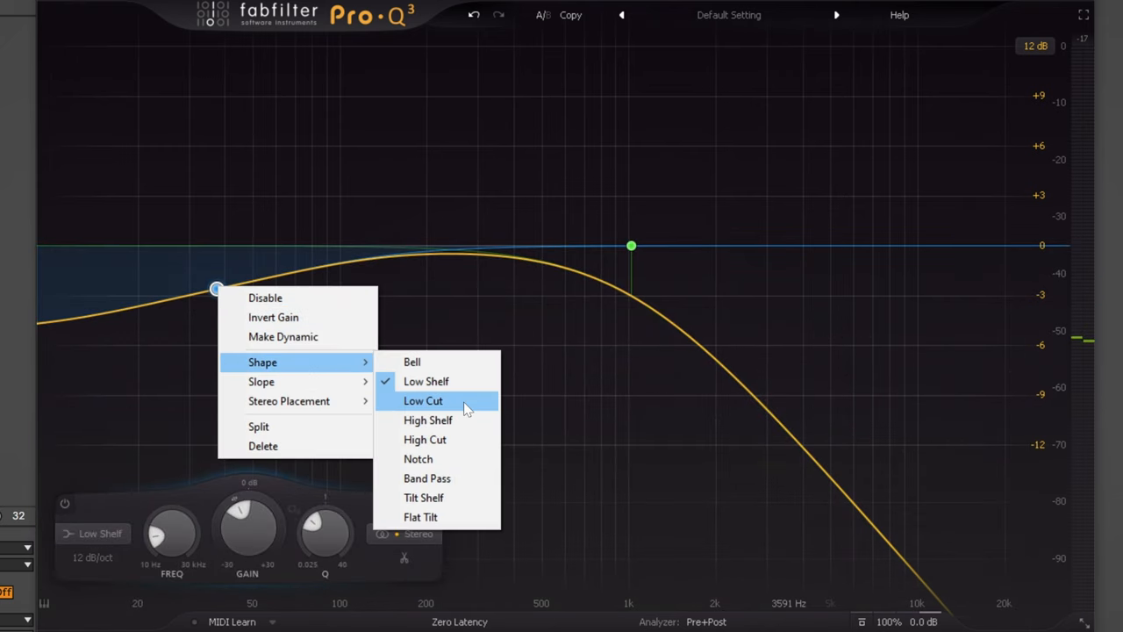
click(423, 400)
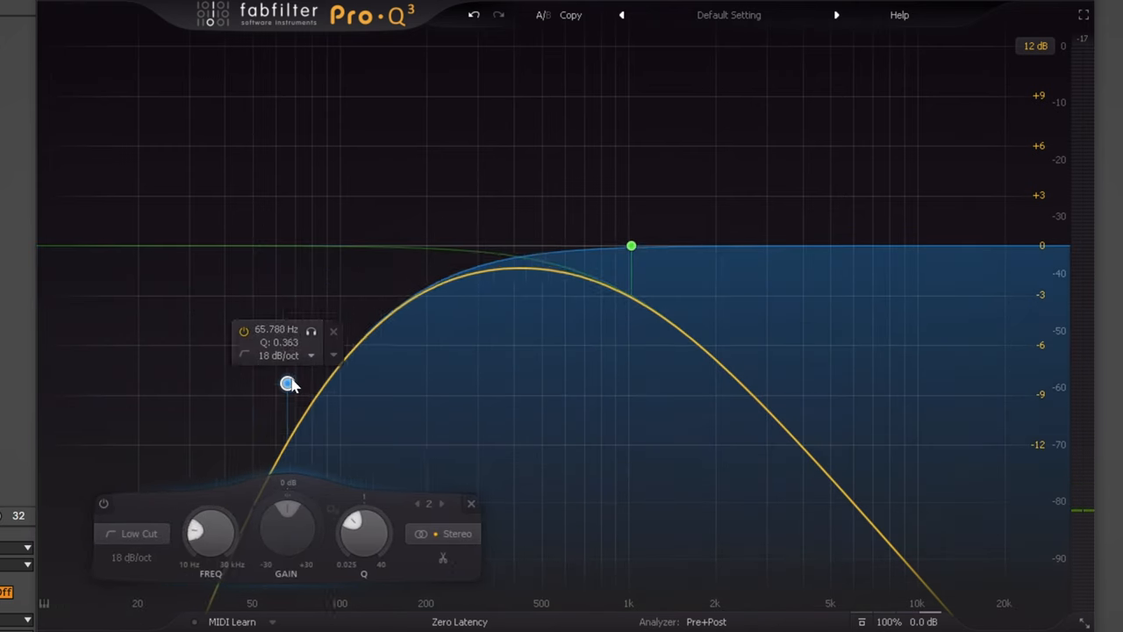
drag(287, 385, 295, 400)
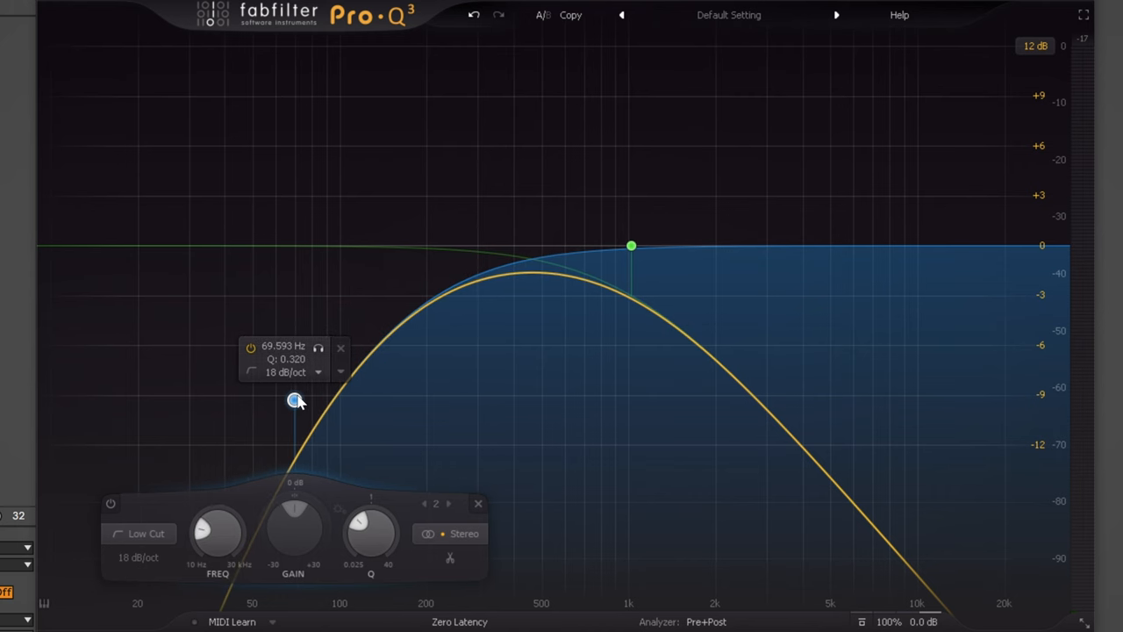
drag(295, 400, 292, 400)
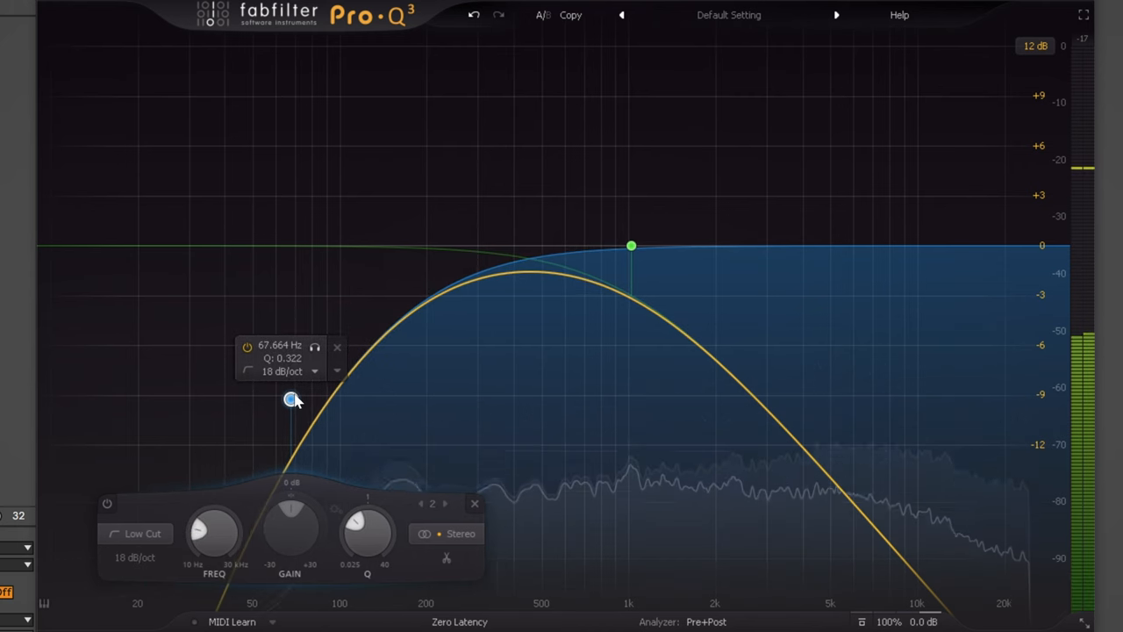
drag(291, 398, 299, 387)
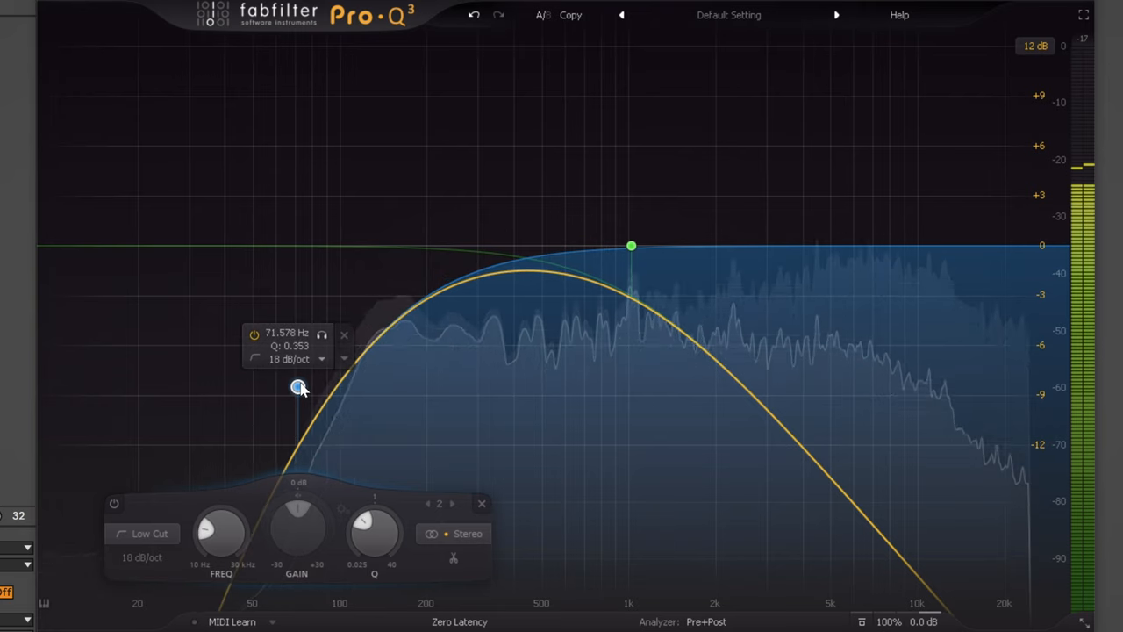
drag(631, 246, 631, 204)
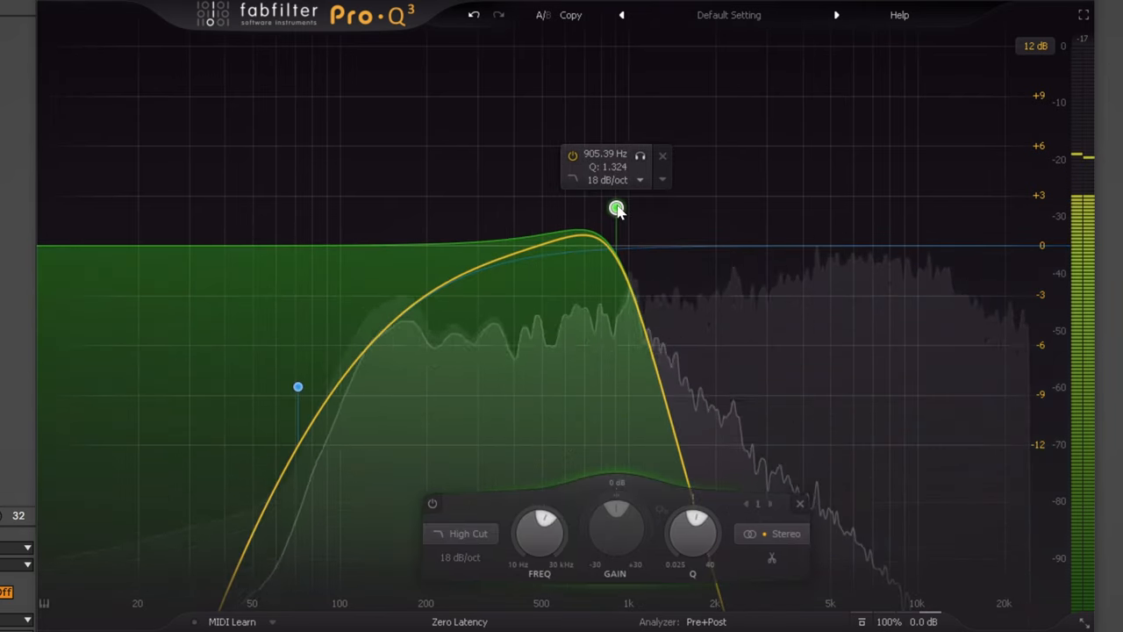
drag(617, 209, 630, 212)
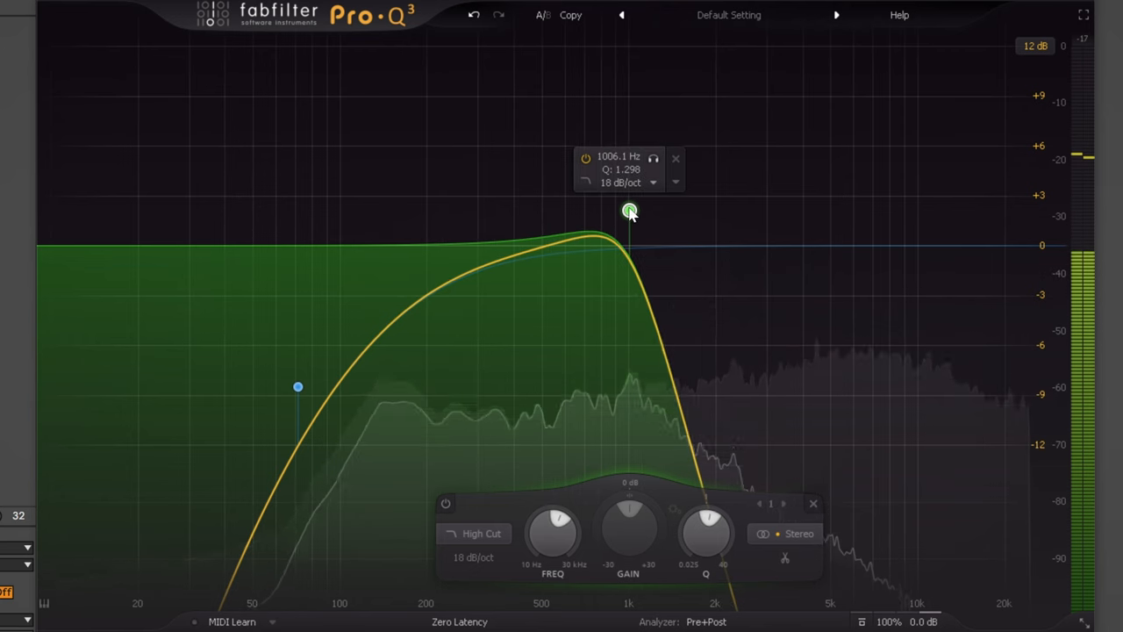